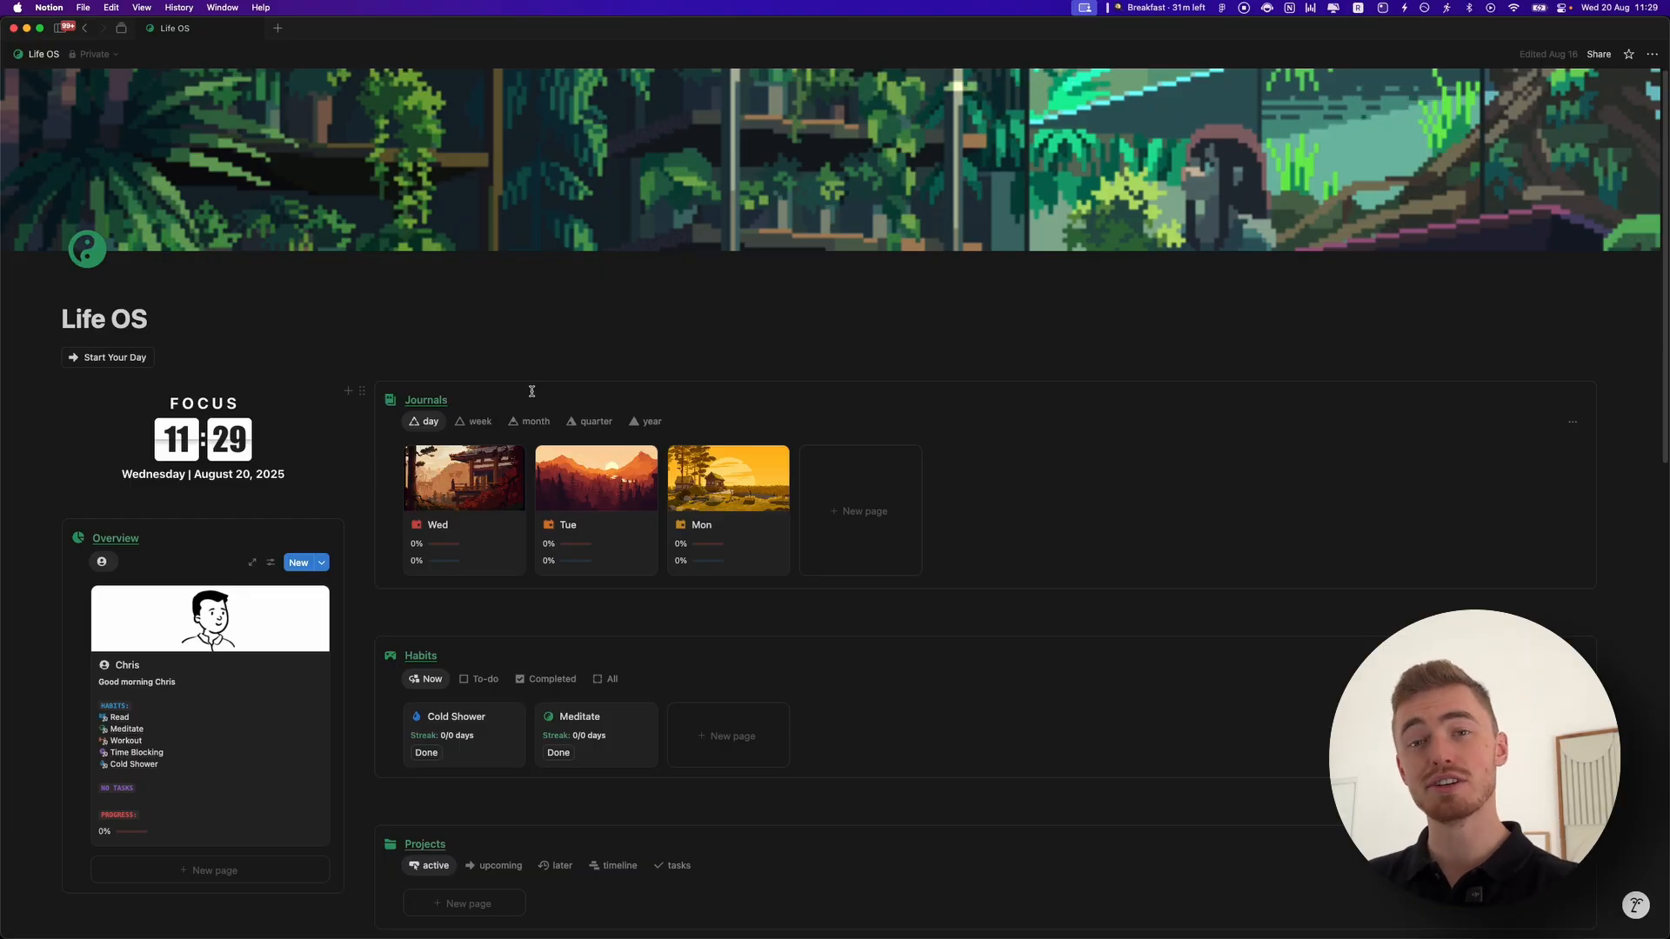
Download the Life OS page for offline and confirm Available offline in its page menu.
{"action": "scroll", "scroll_direction": "down", "scroll_amount": 3}
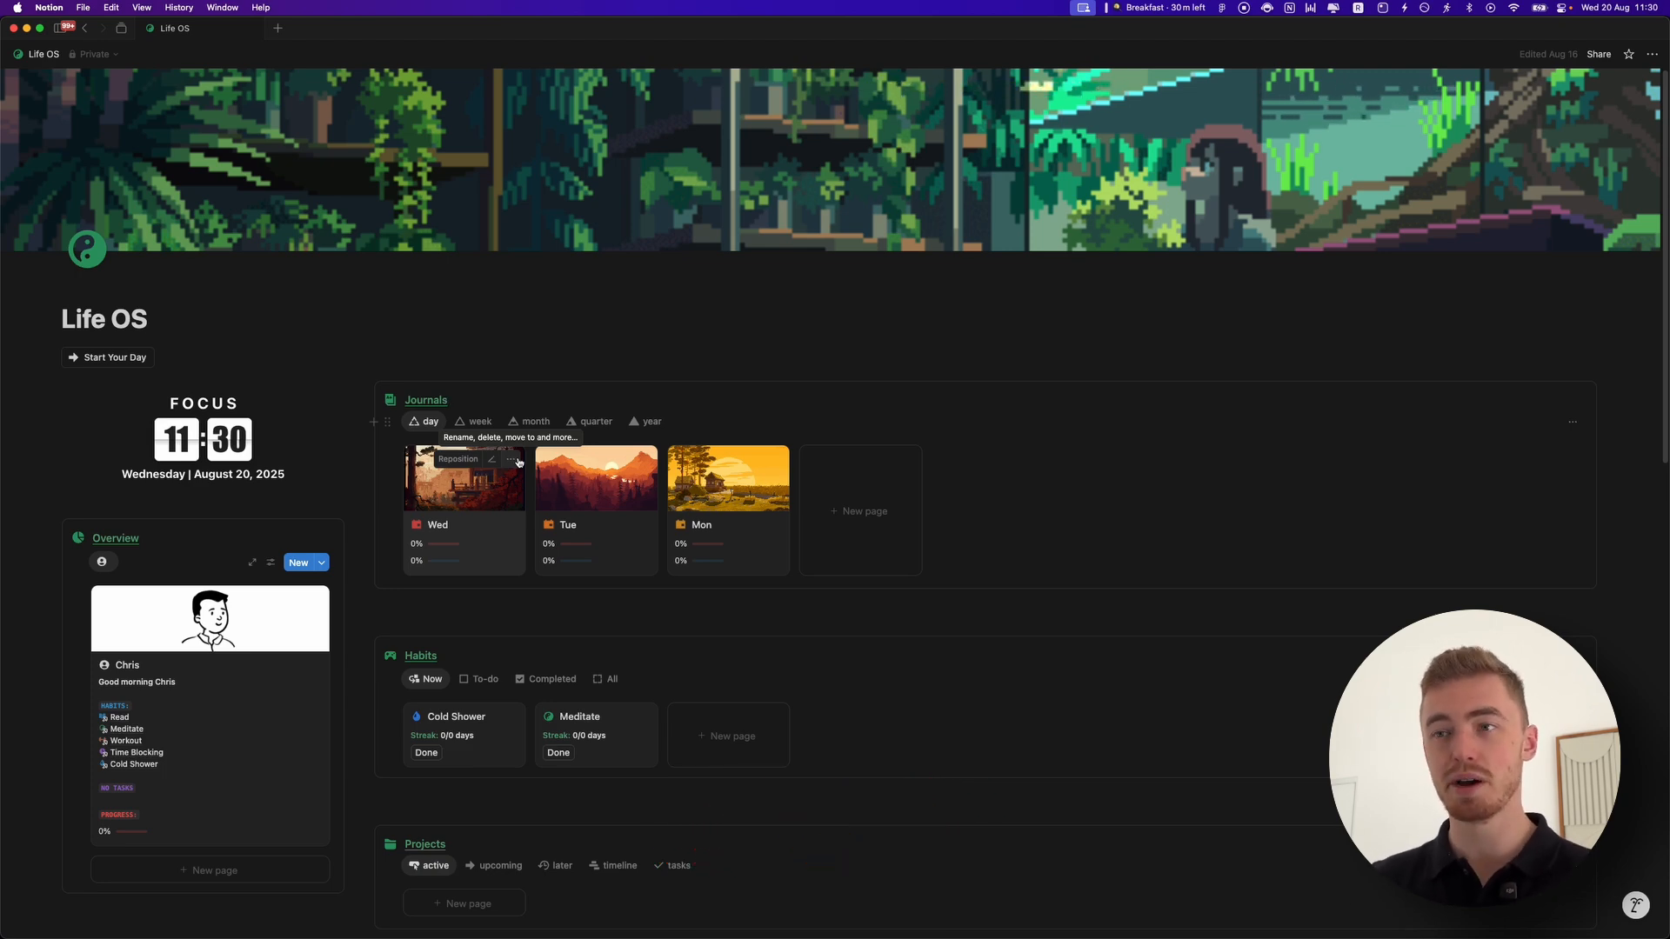
{"action": "left_click", "coordinate": [15, 28]}
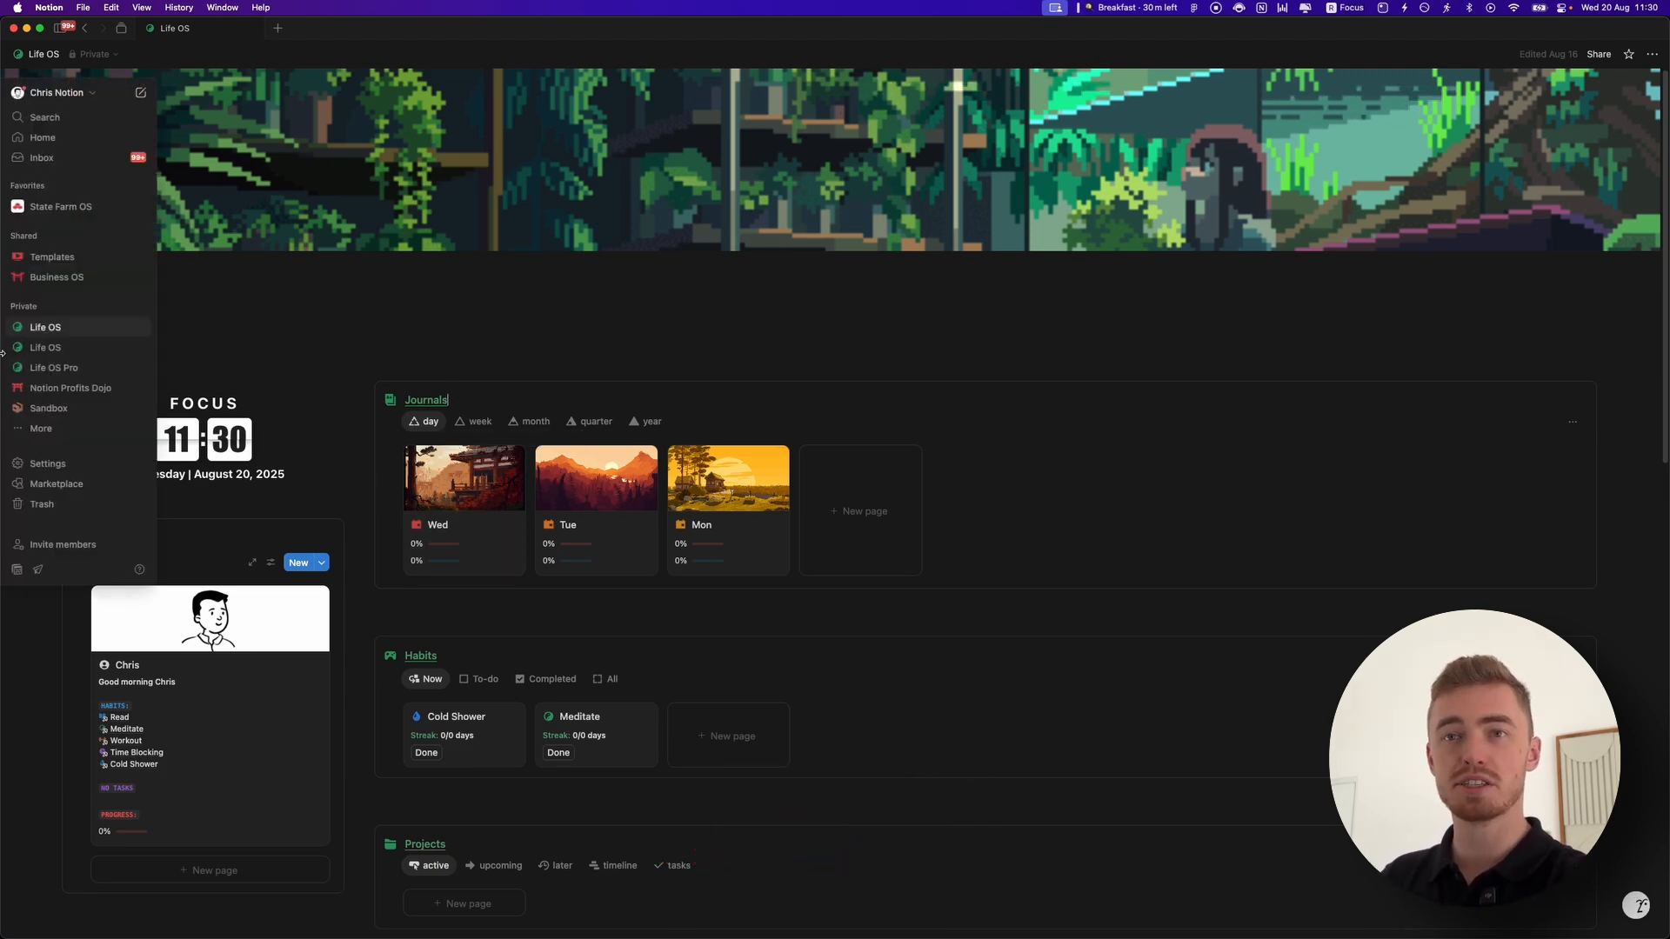
{"action": "right_click", "coordinate": [45, 327]}
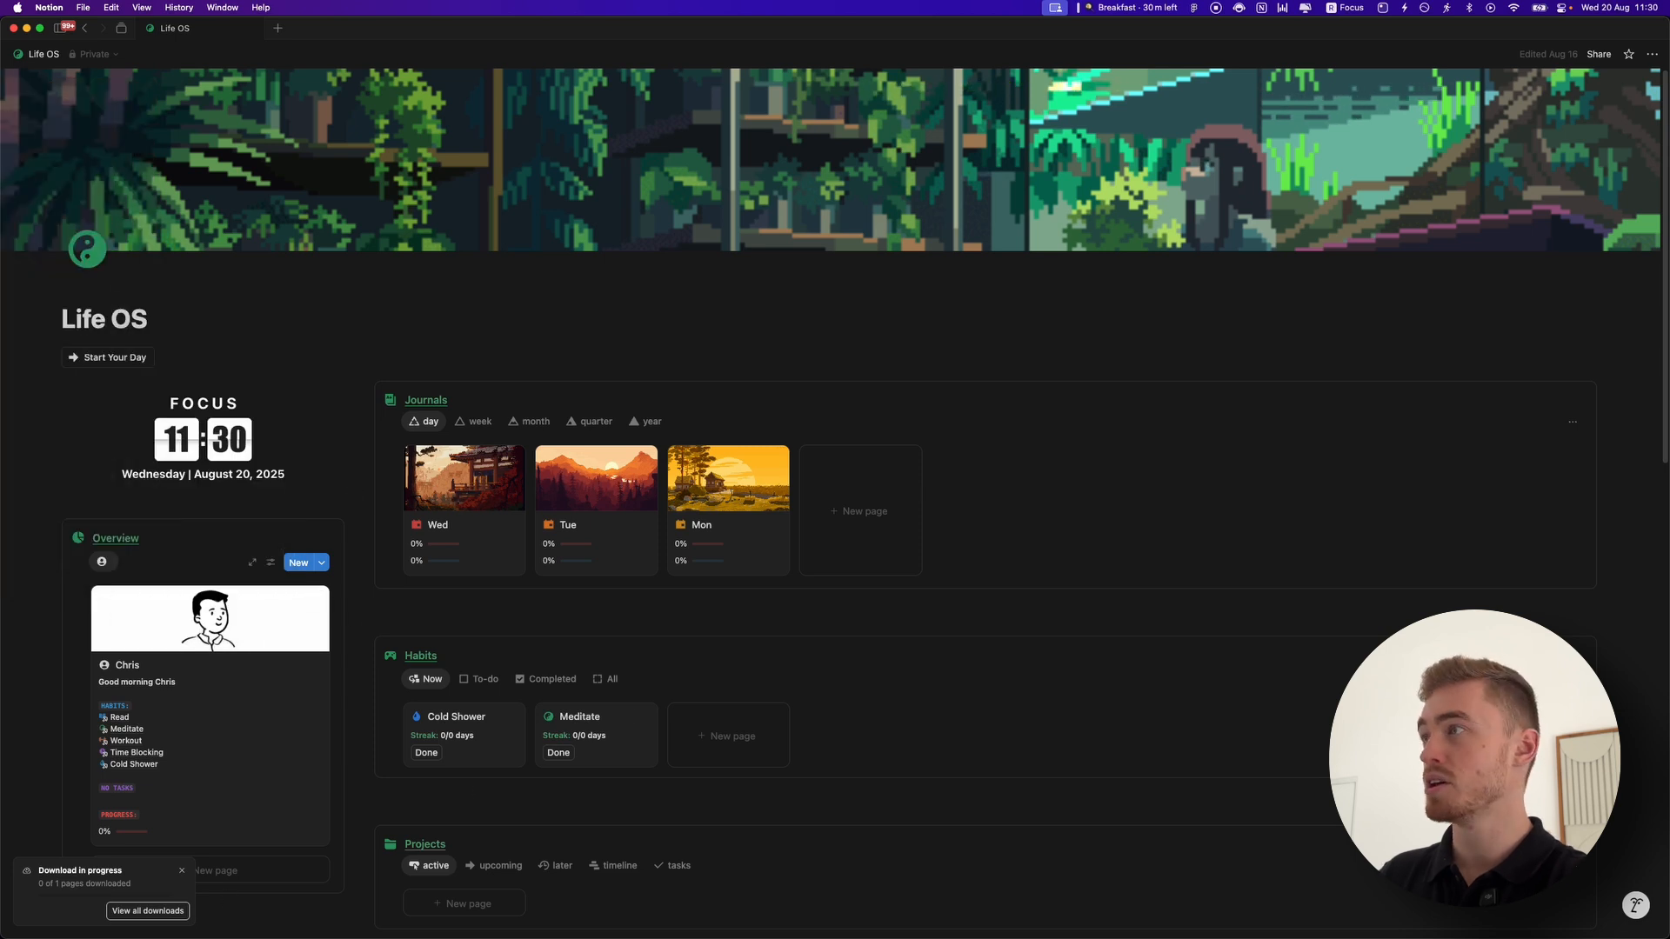
{"action": "left_click", "coordinate": [1651, 53]}
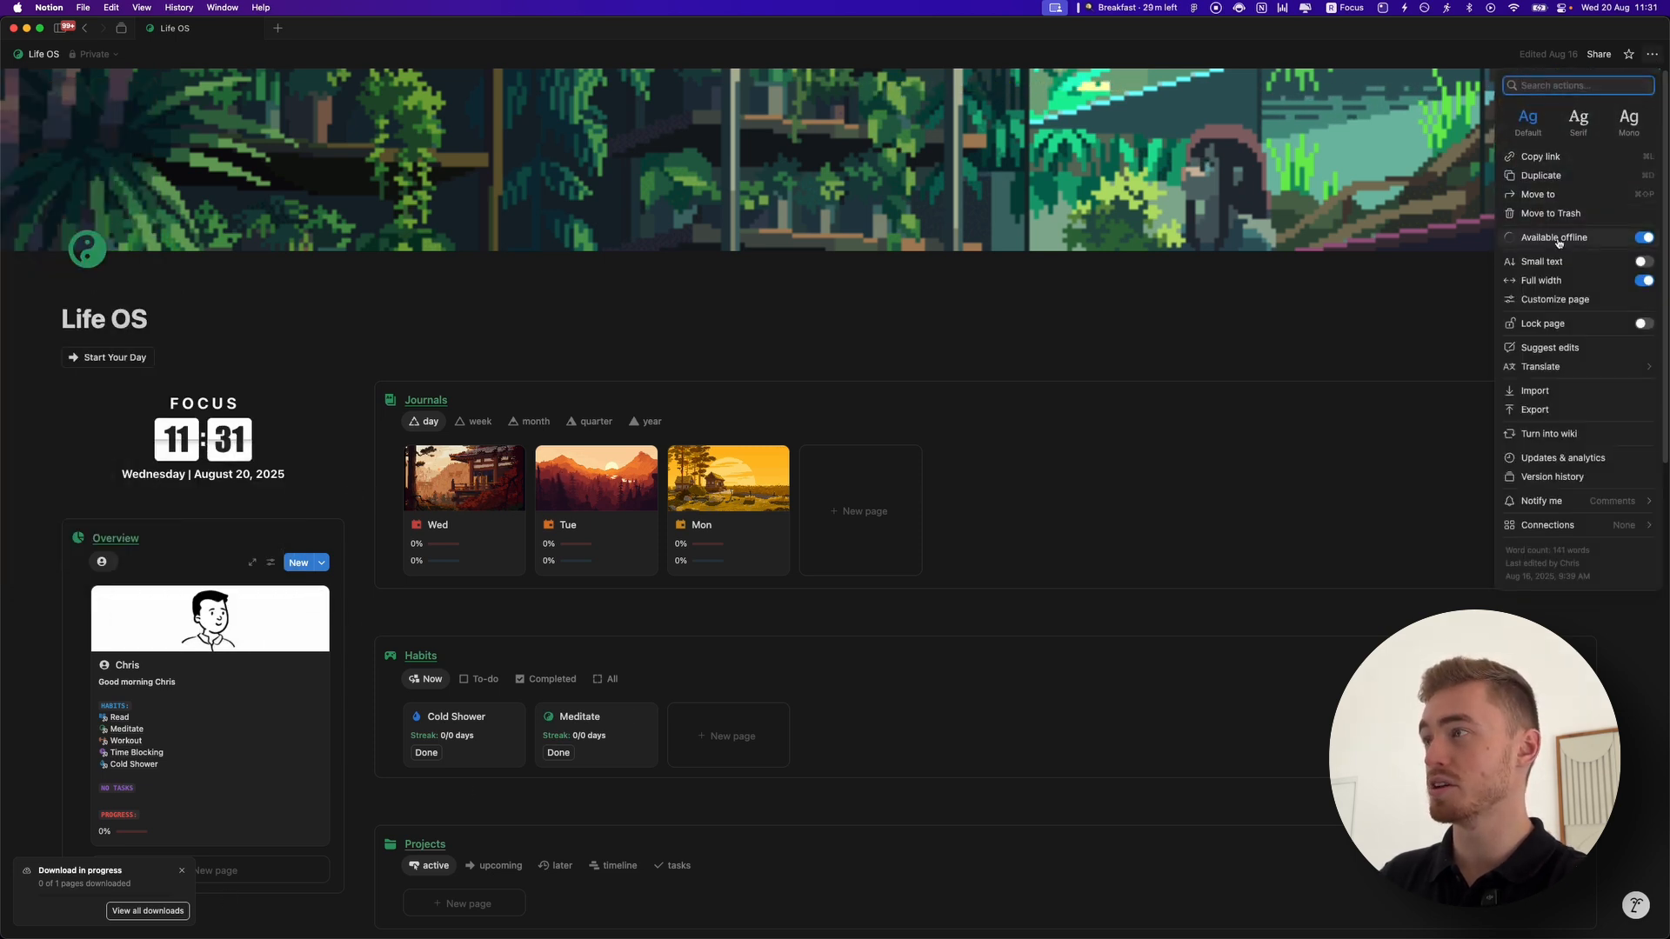
{"action": "mouse_move", "coordinate": [1566, 247]}
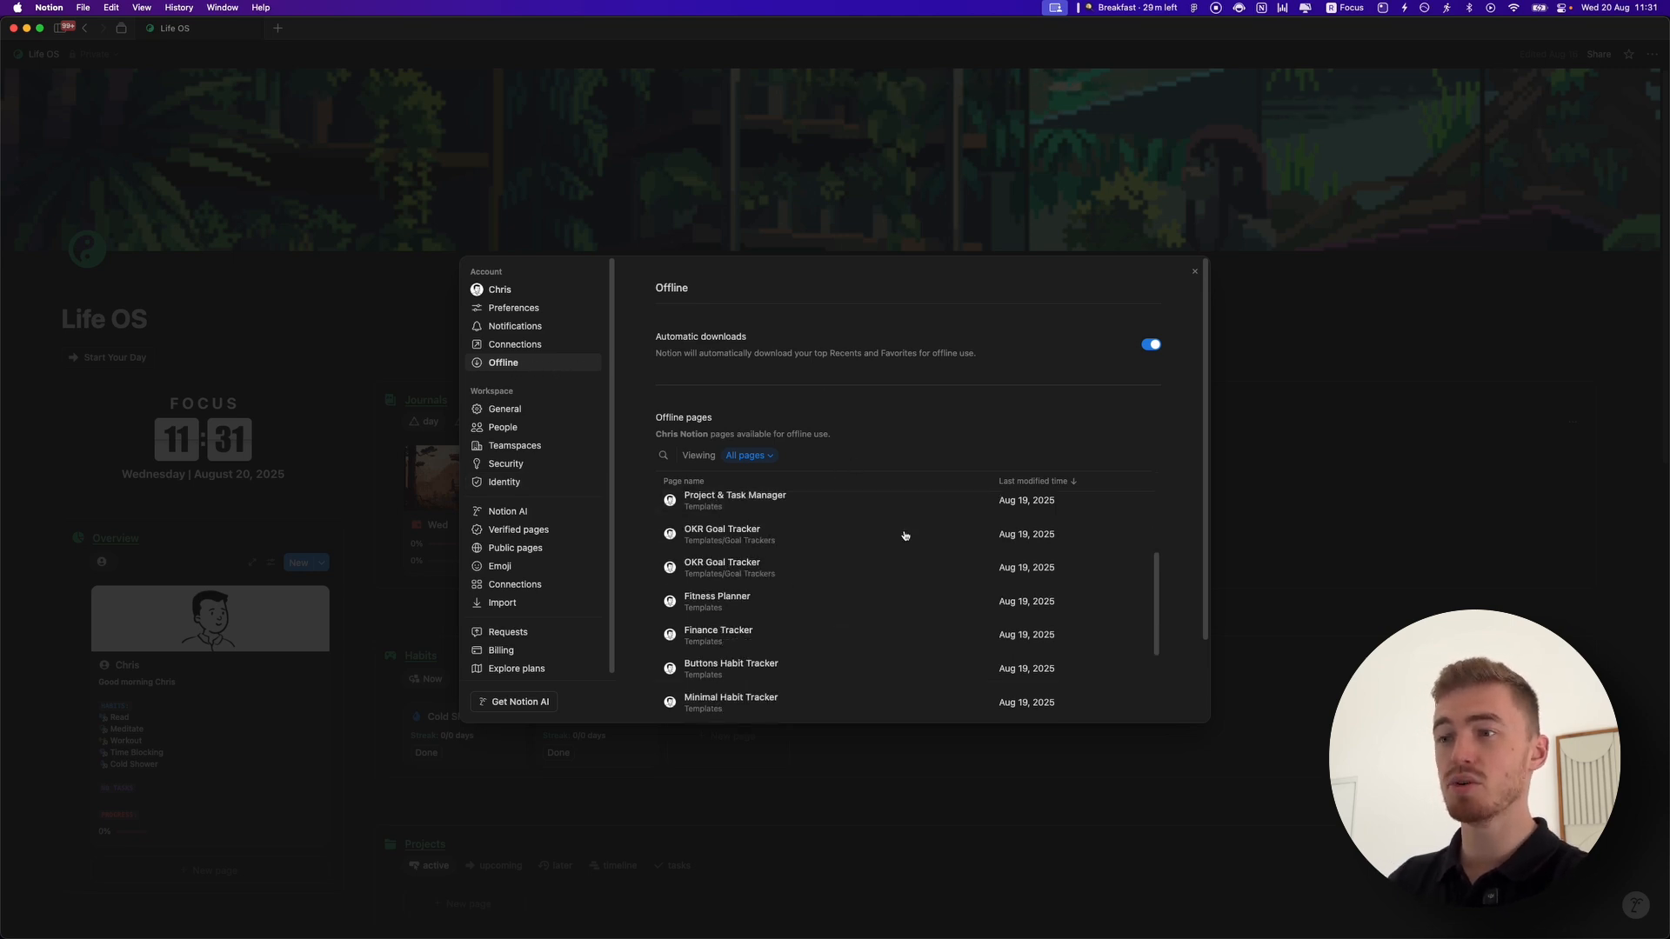
Filter offline pages by Downloaded by you, then Downloaded by Notion, and close Settings.
{"action": "left_click", "coordinate": [749, 454]}
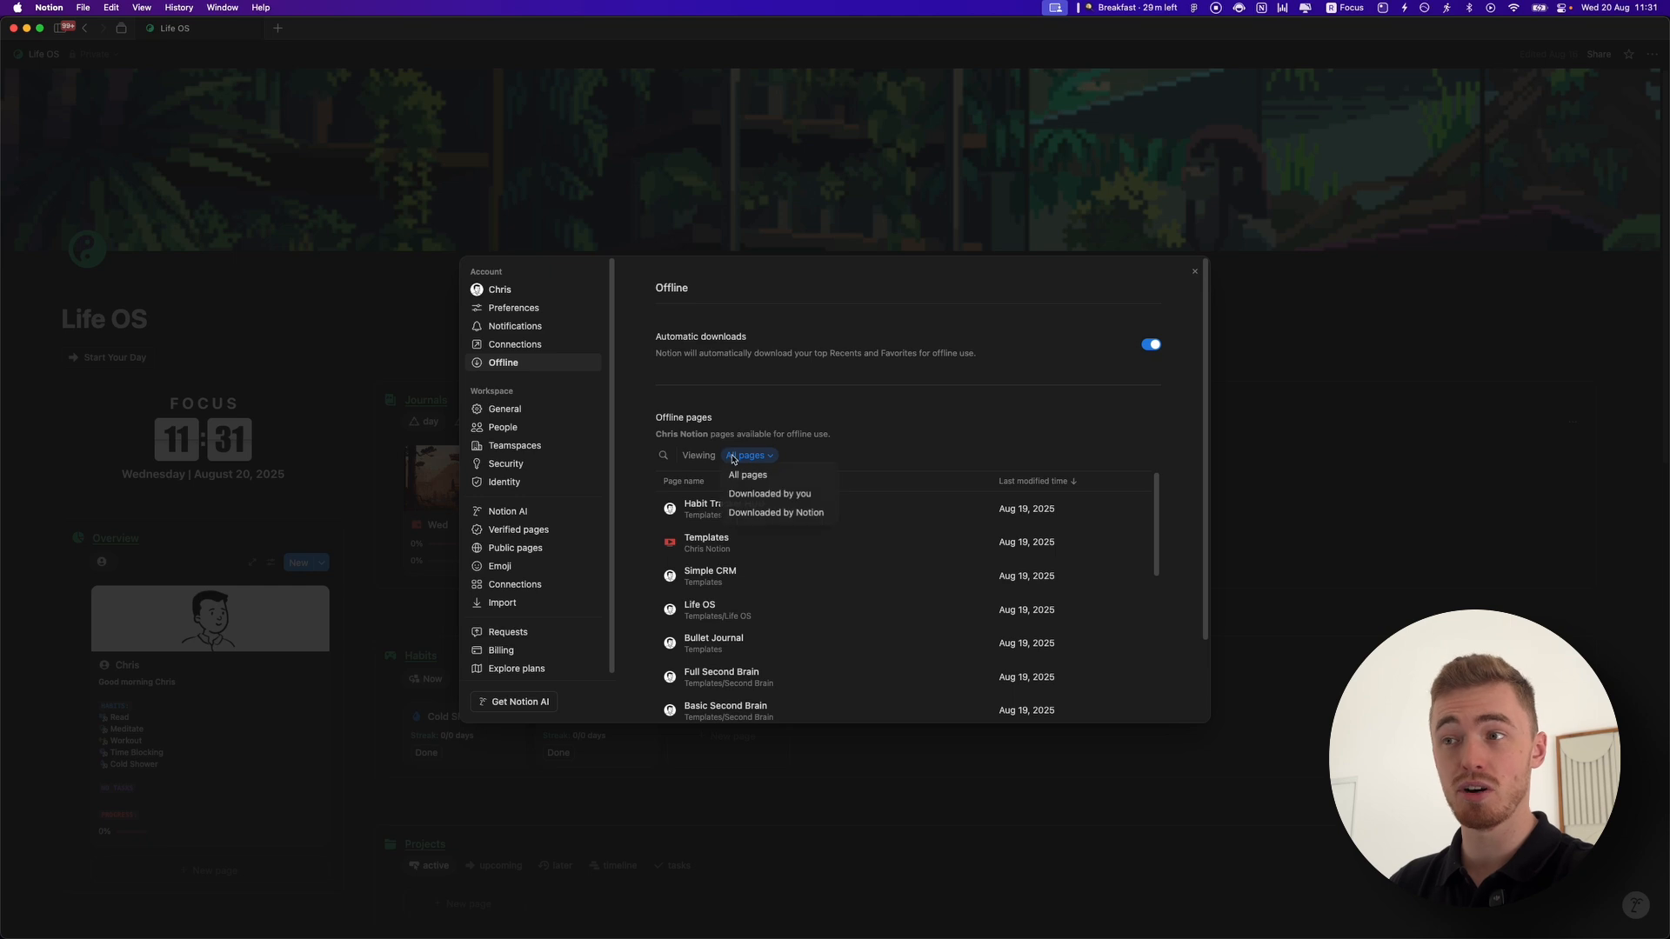
{"action": "left_click", "coordinate": [768, 493]}
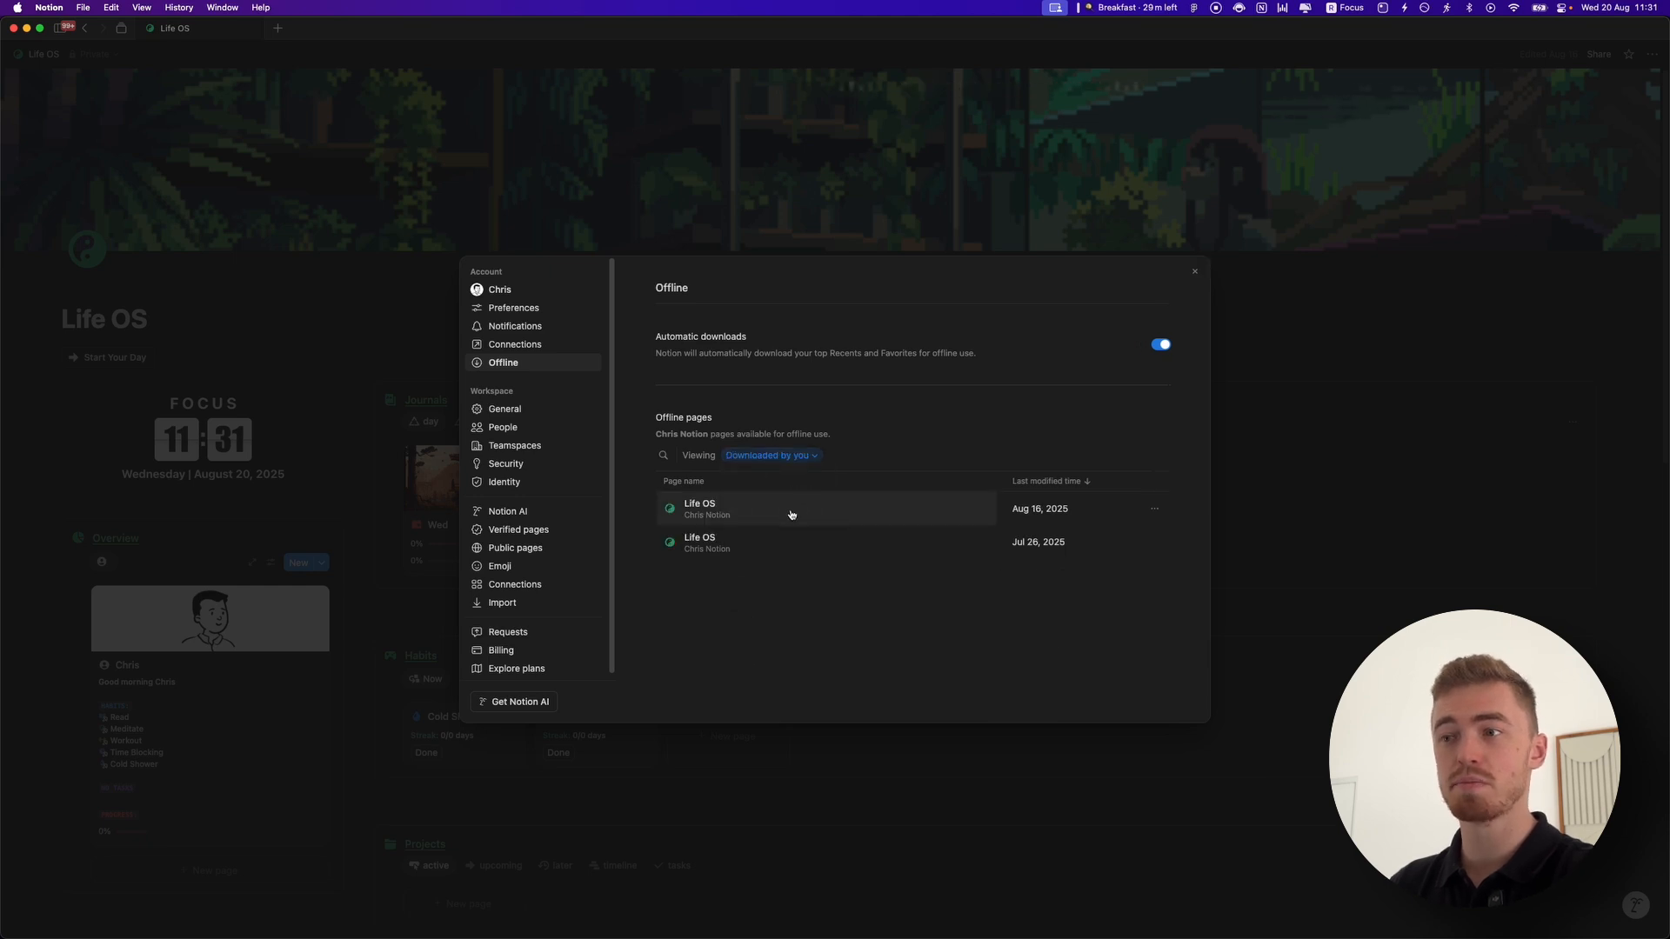
{"action": "left_click", "coordinate": [769, 455]}
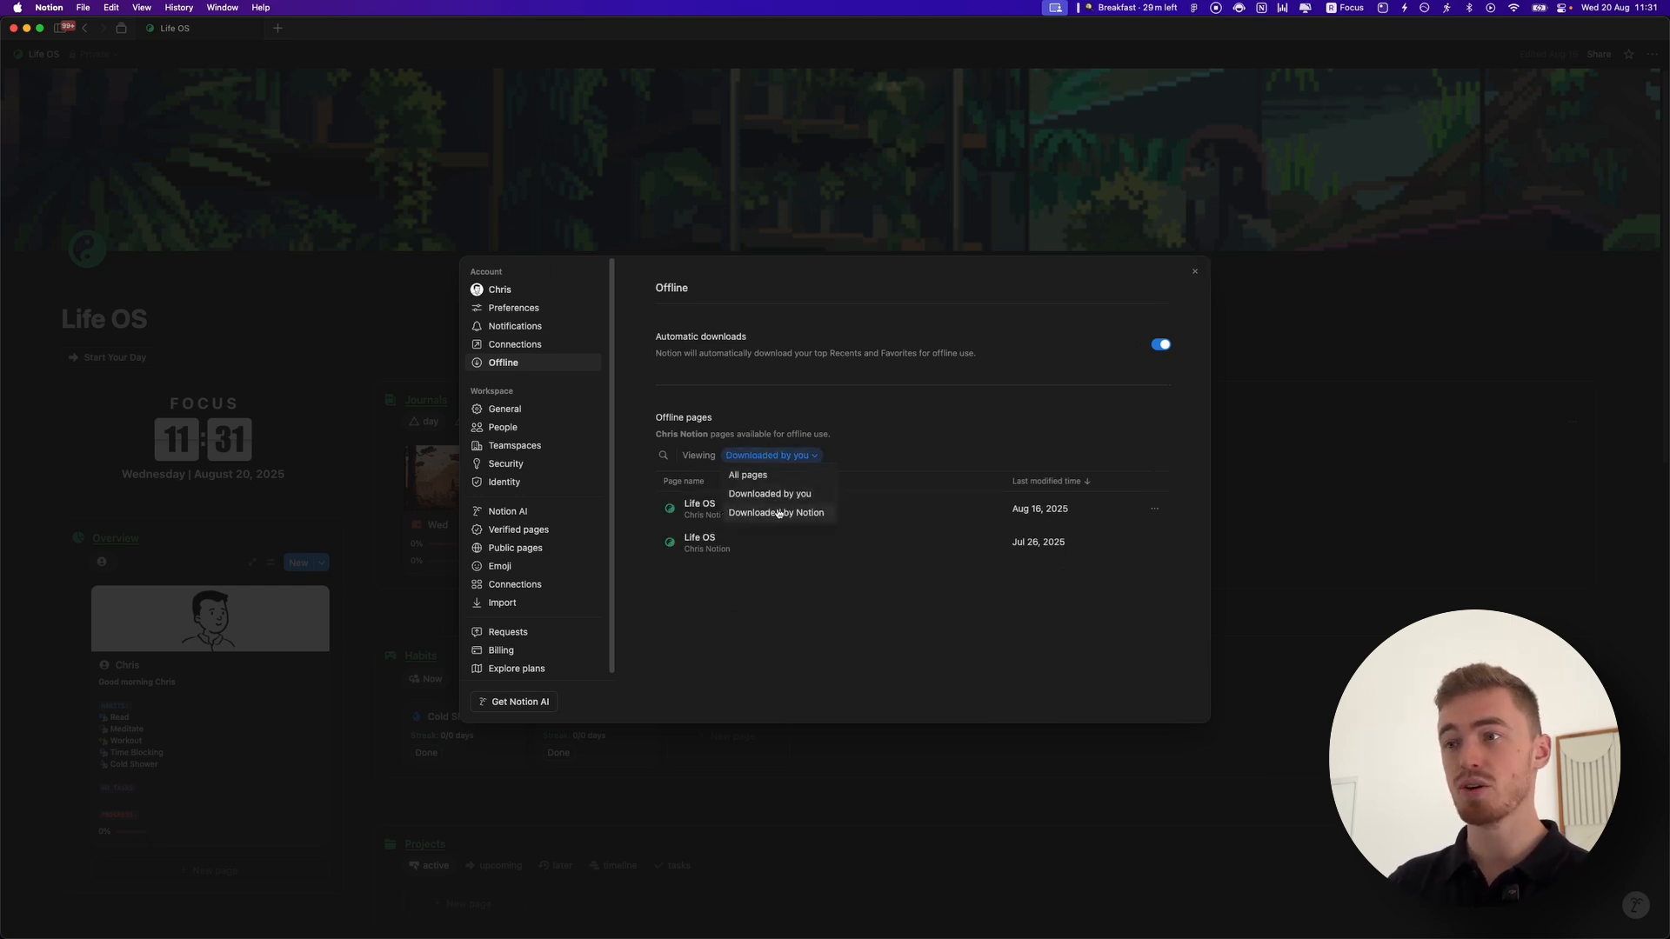
{"action": "left_click", "coordinate": [777, 512]}
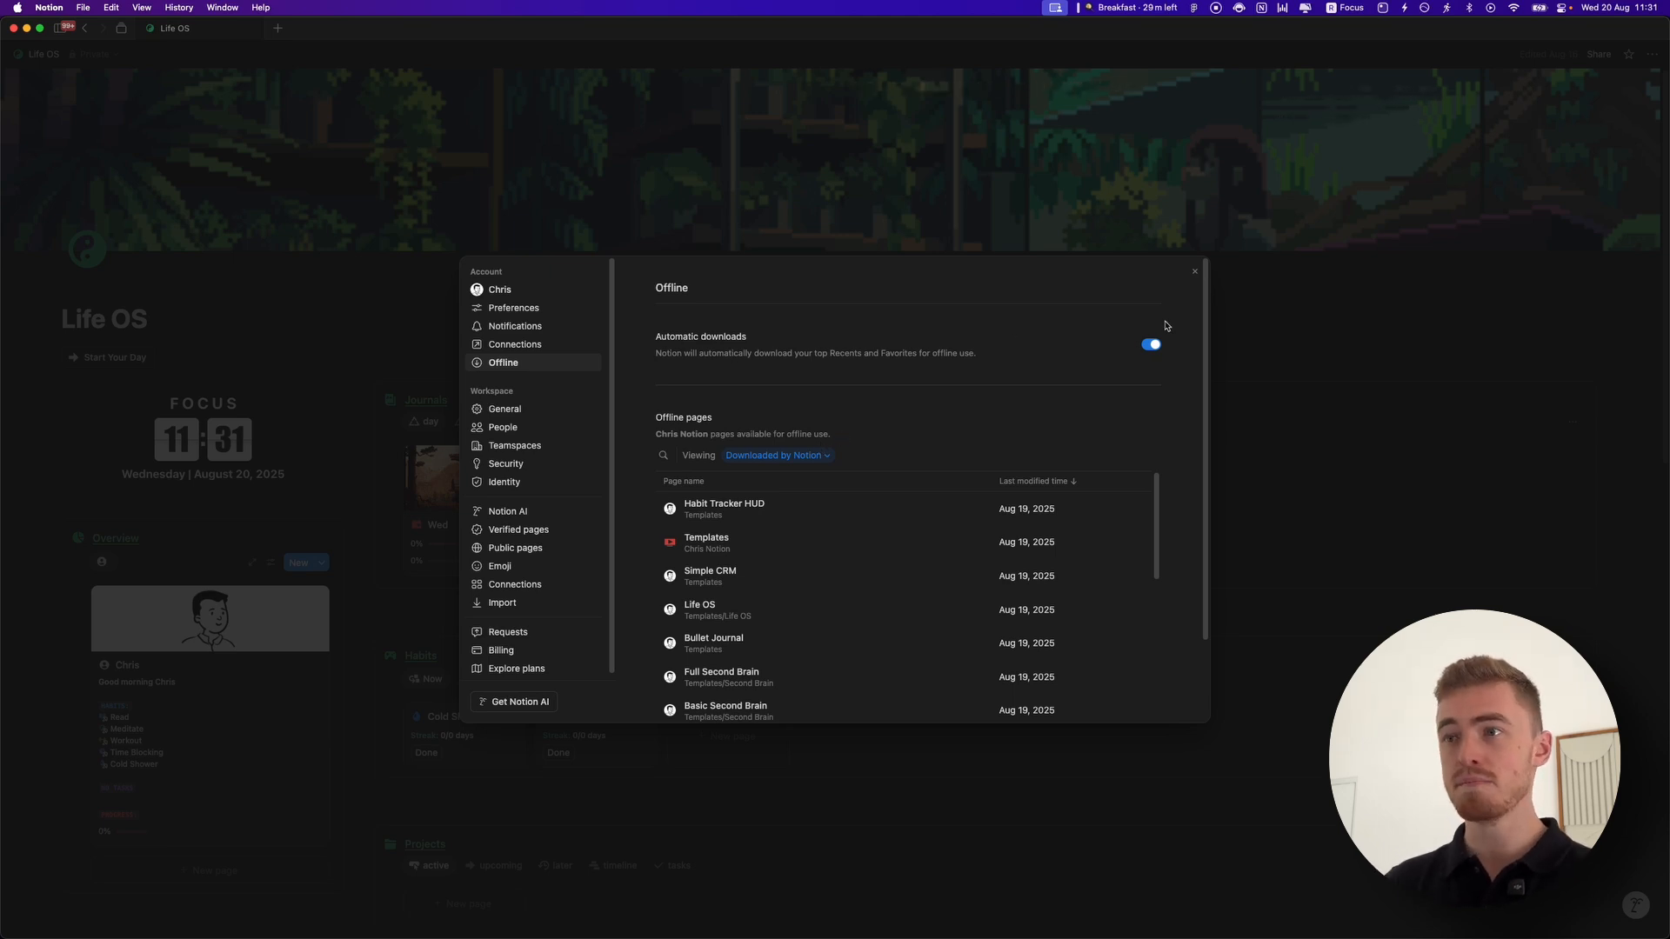
{"action": "mouse_move", "coordinate": [753, 374]}
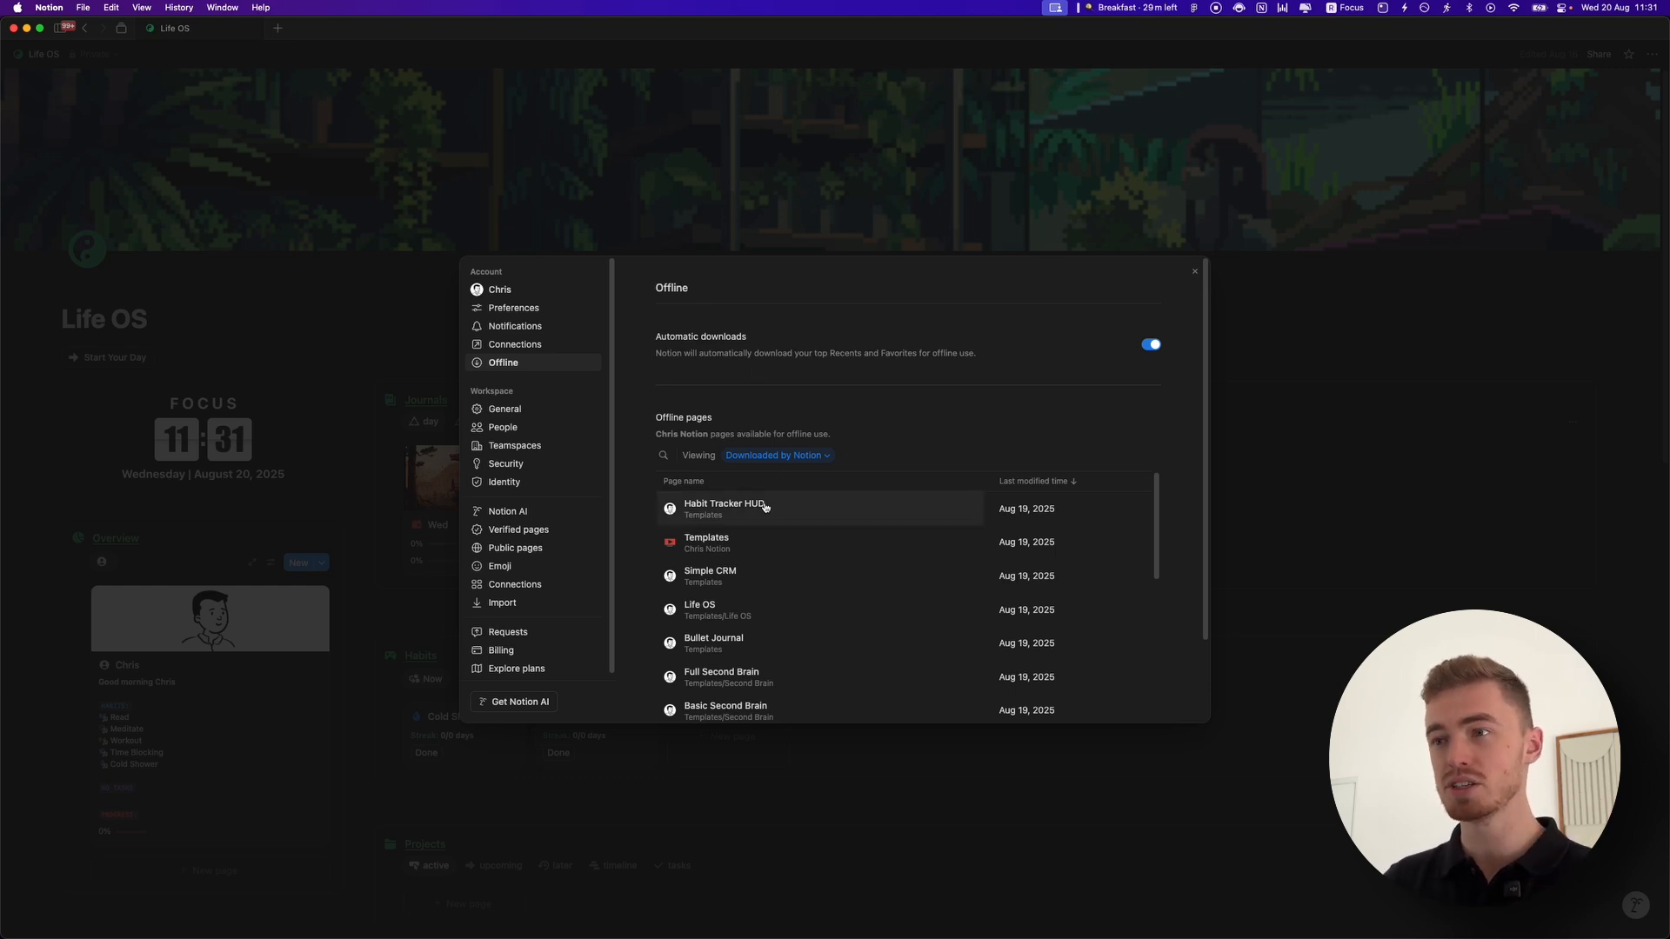
{"action": "left_click", "coordinate": [1194, 271]}
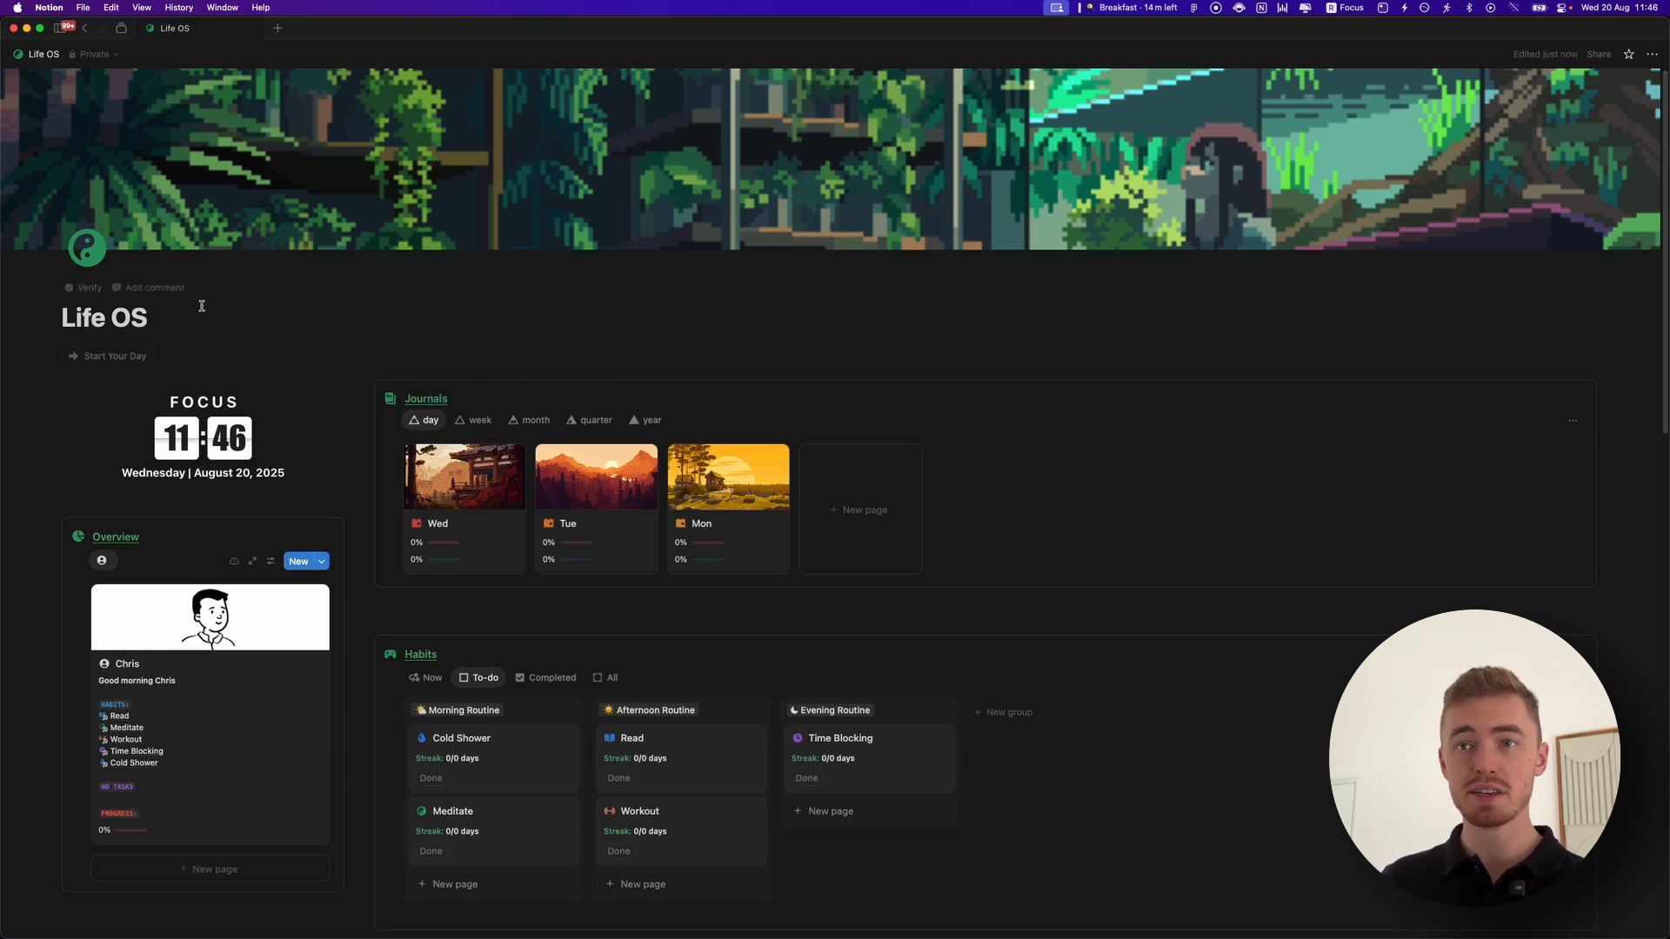
Add an empty block under the Life OS title and open the Tue journal entry in side peek.
{"action": "type", "text": "/"}
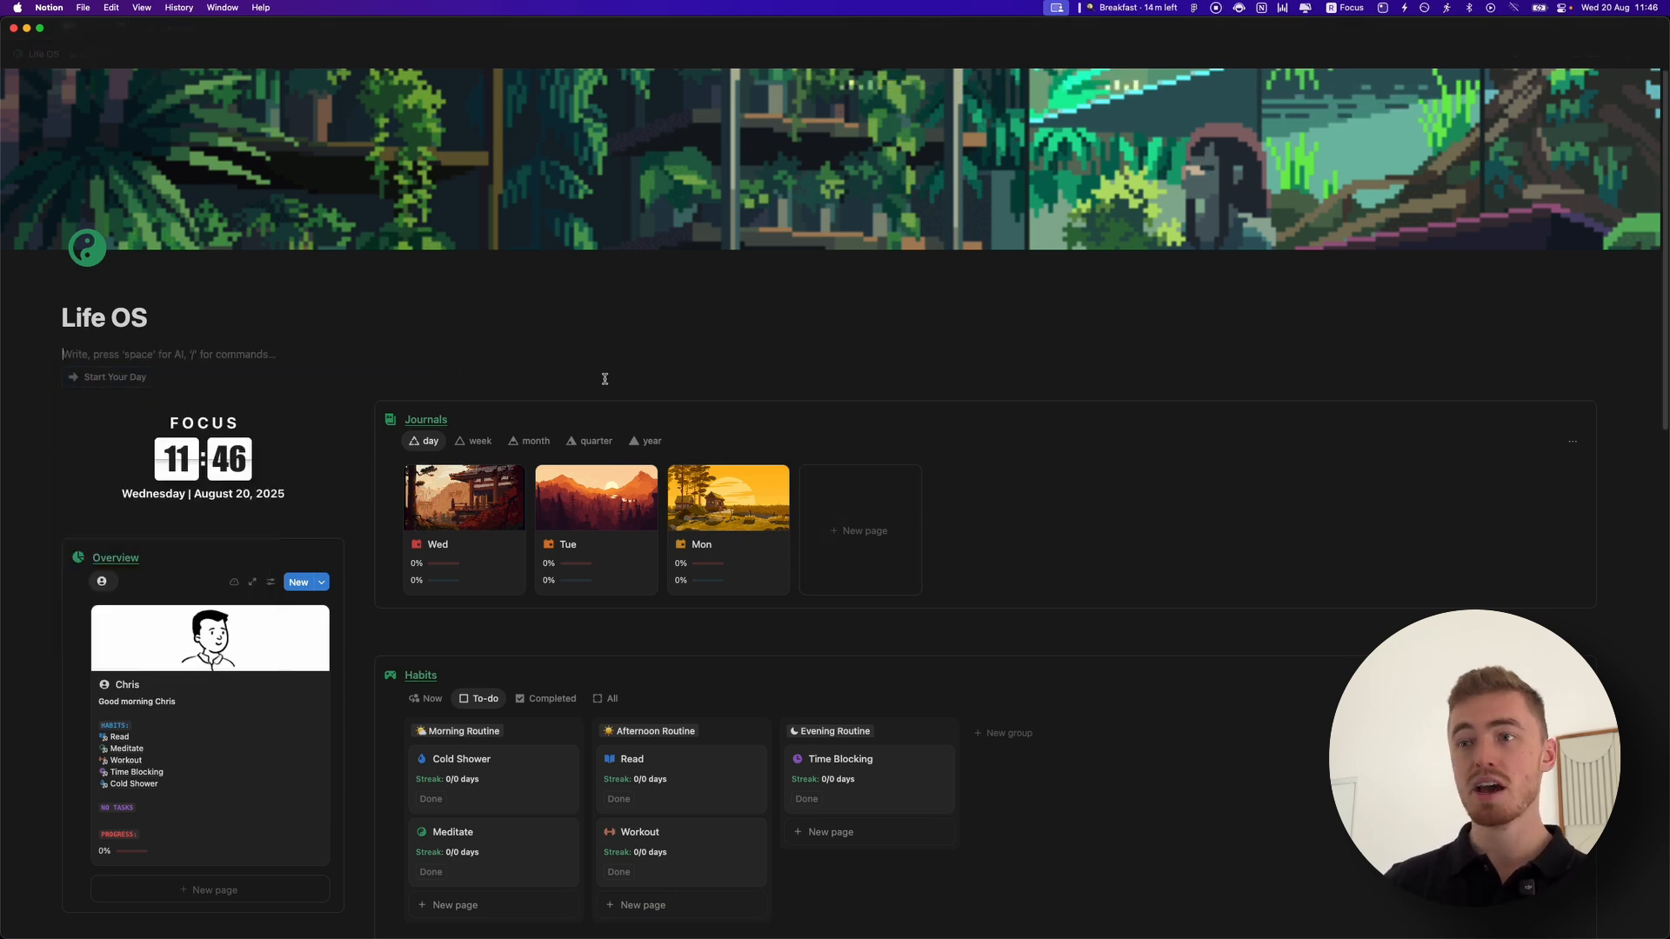
{"action": "double_click", "coordinate": [425, 419]}
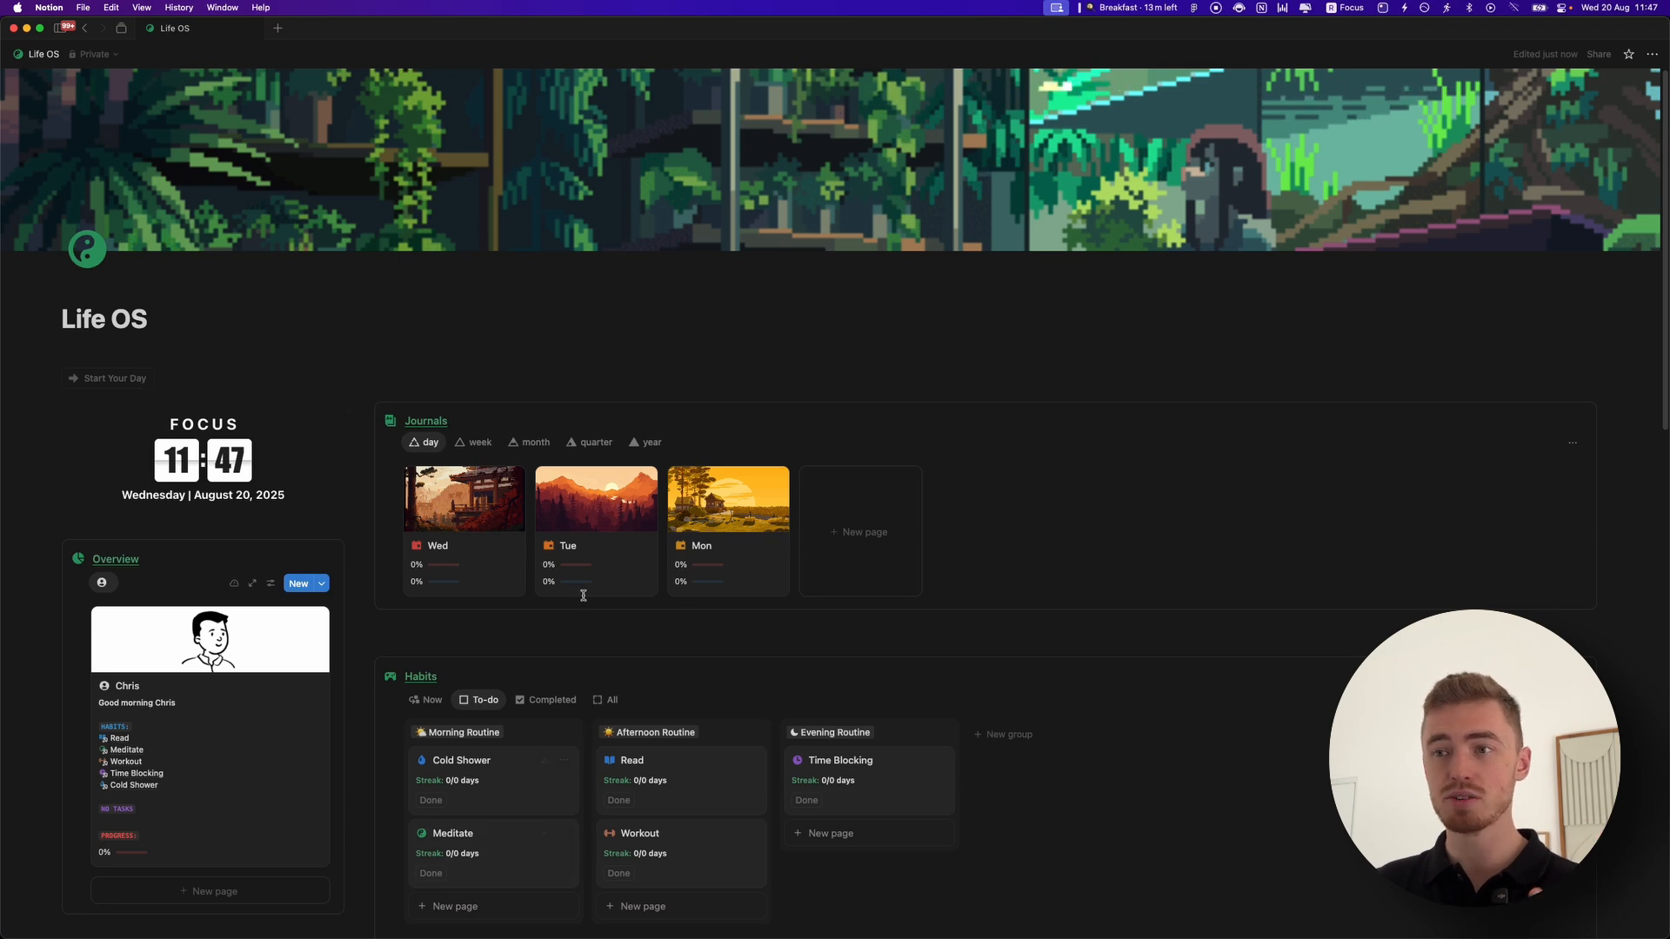
{"action": "left_click", "coordinate": [595, 497]}
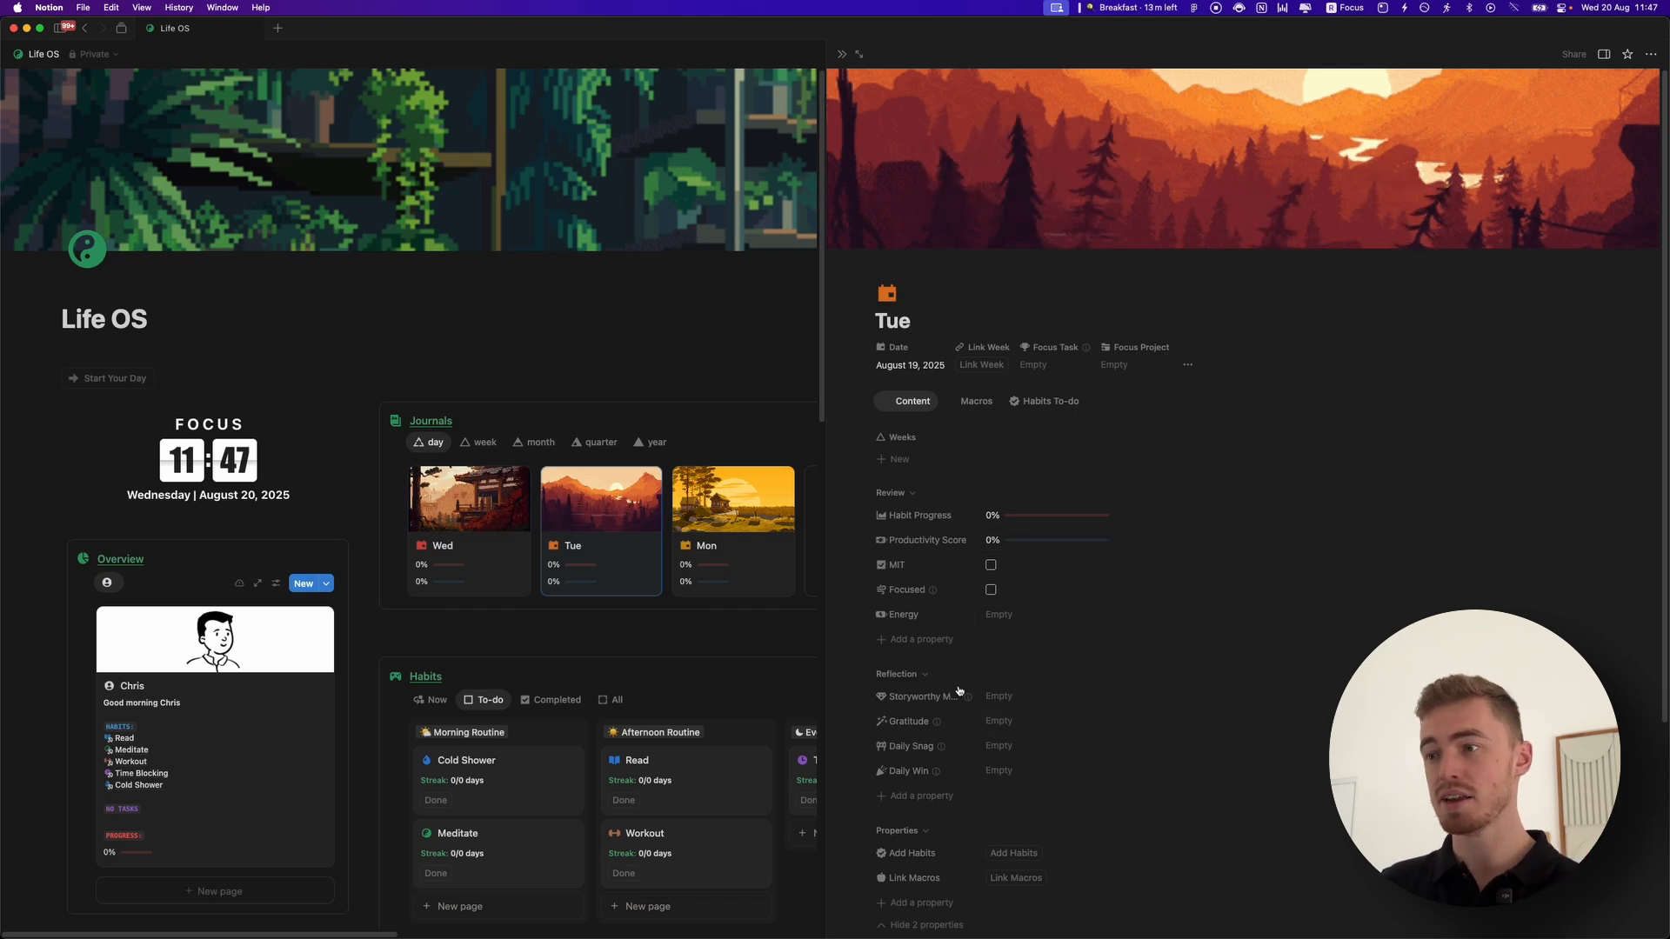
Create a new project page in the active Projects view and title it sdfsdf.
{"action": "left_click", "coordinate": [920, 639]}
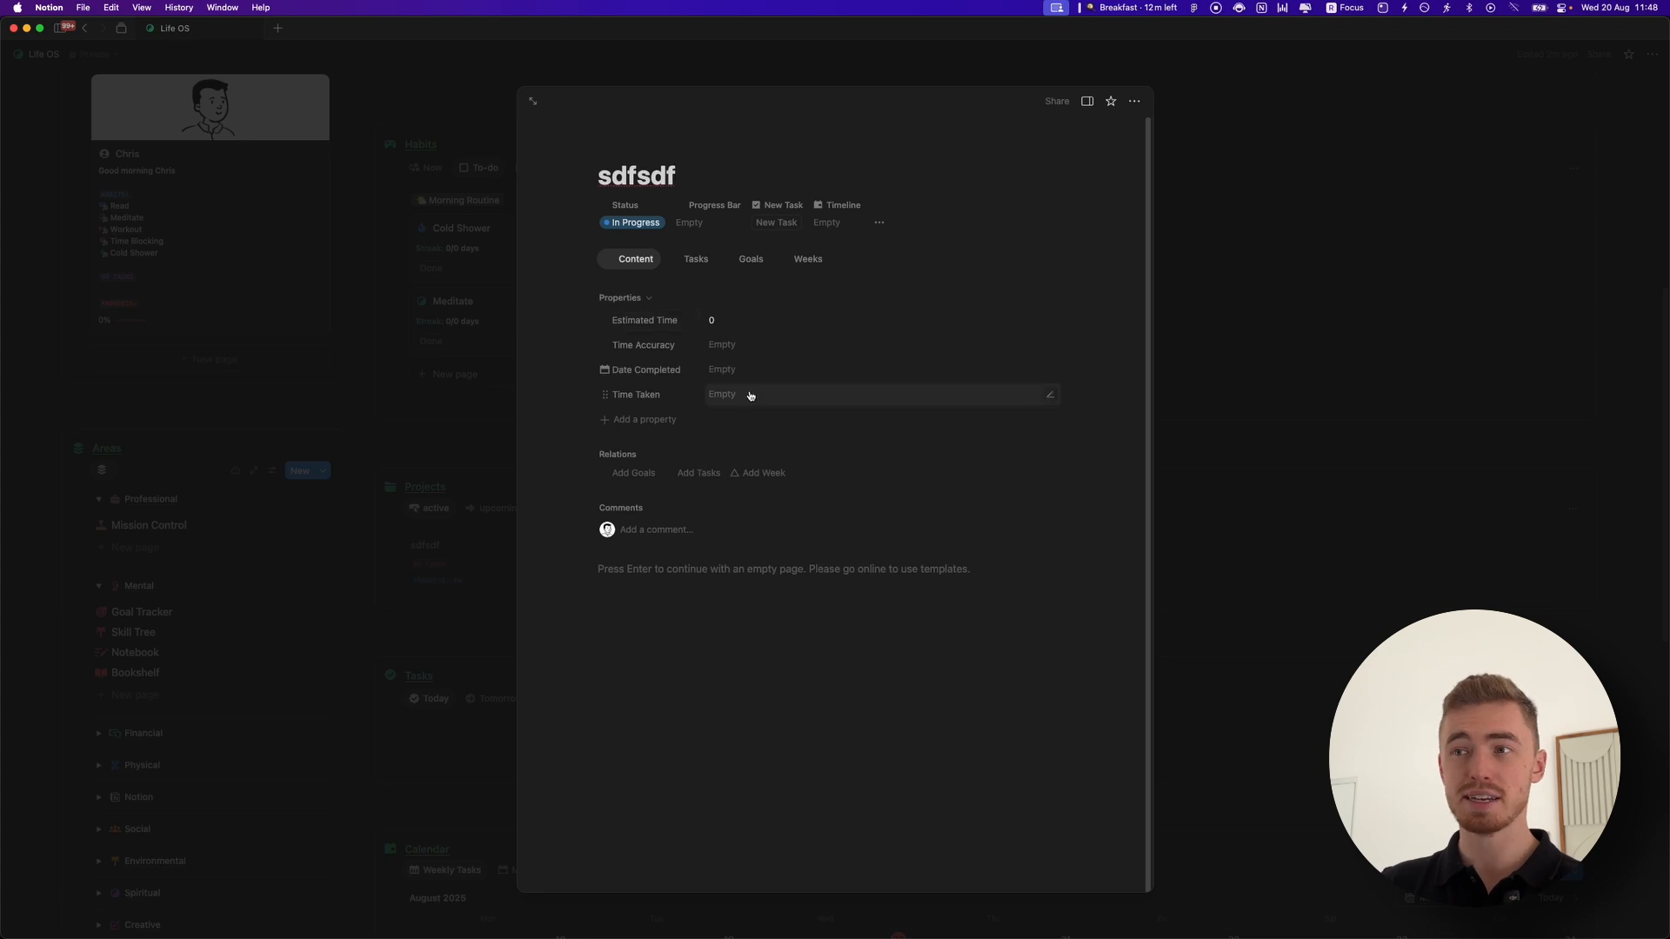
Close the sdfsdf project page and bring the Projects section with its new card into view.
{"action": "left_click", "coordinate": [722, 394]}
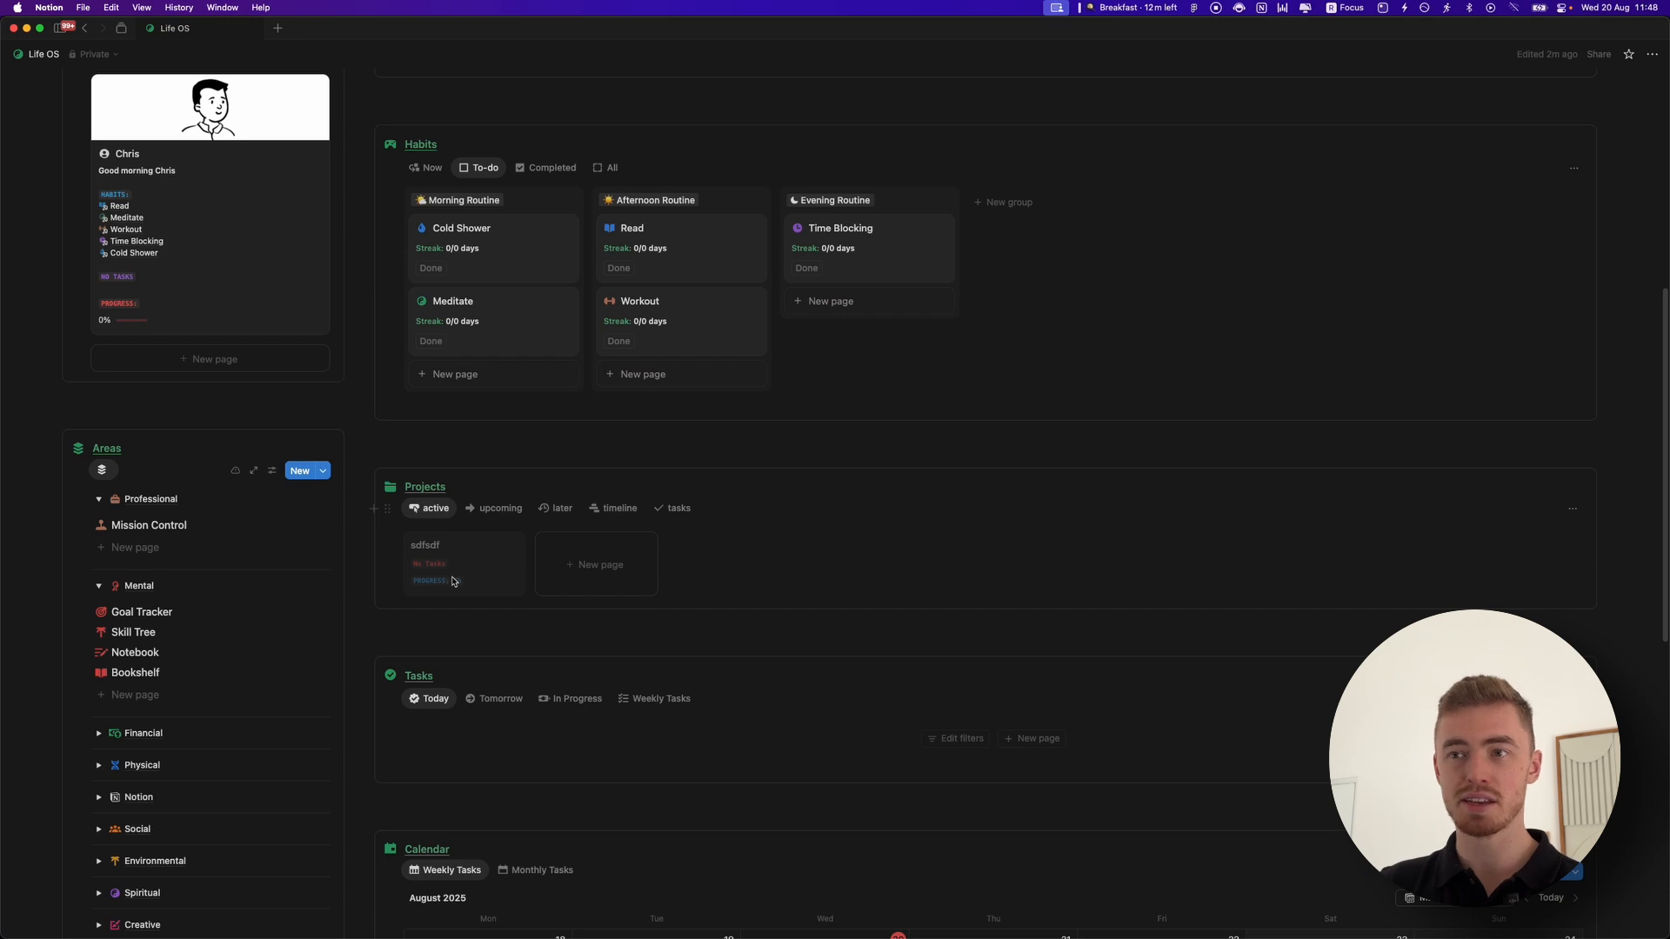
{"action": "mouse_move", "coordinate": [437, 580]}
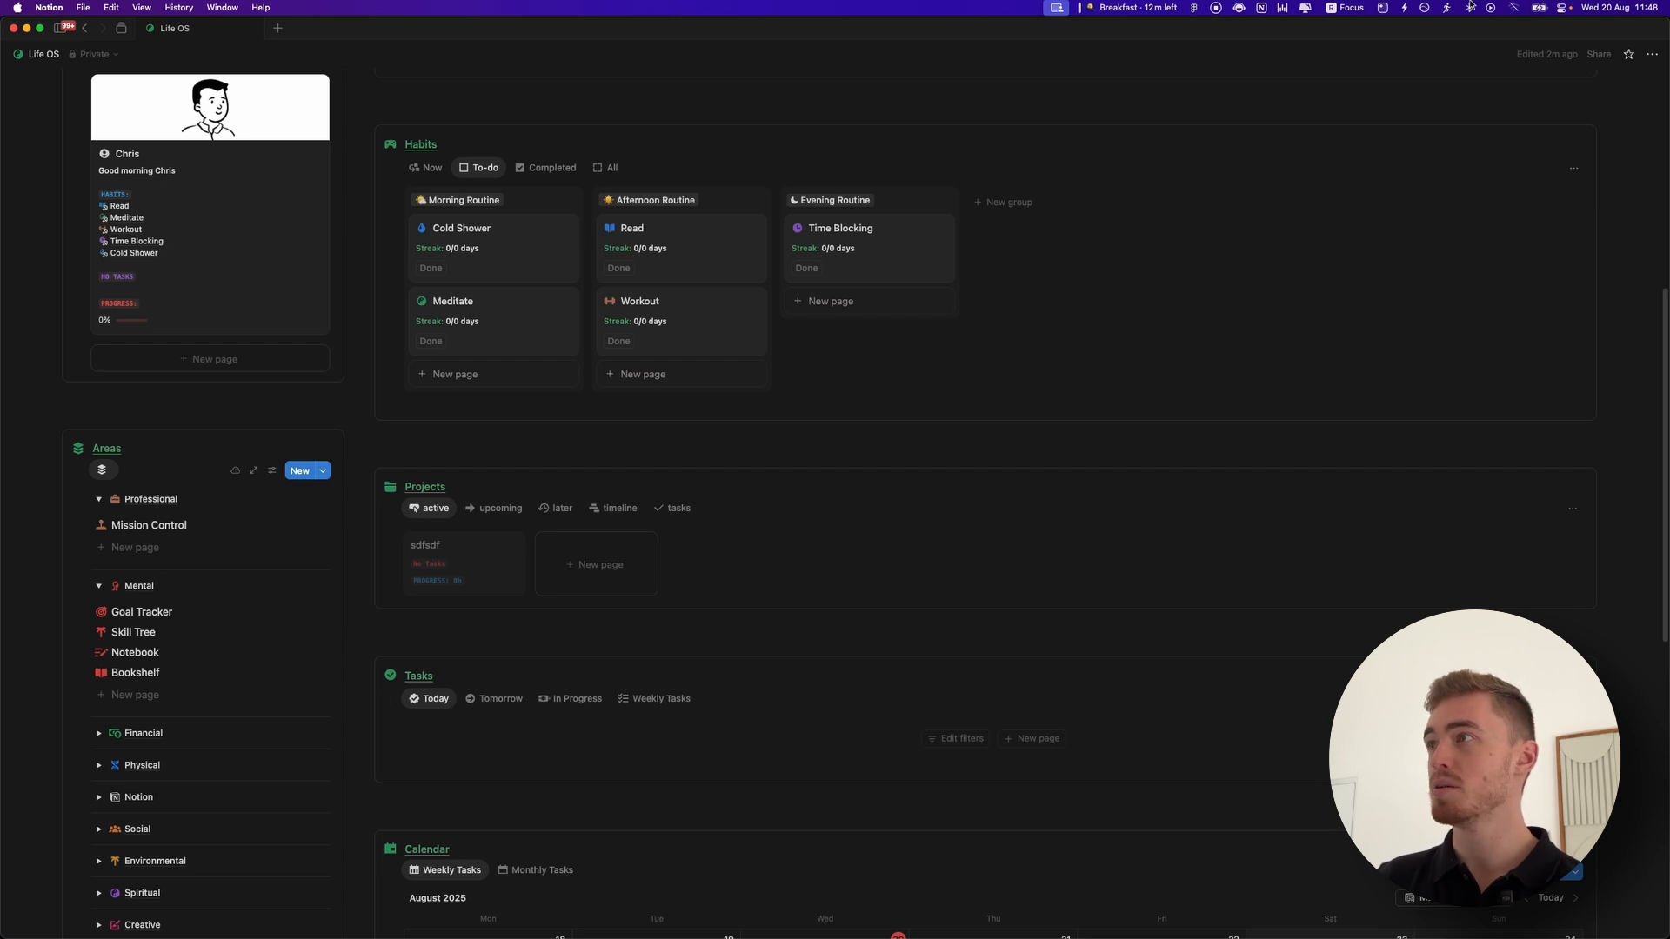
{"action": "left_click", "coordinate": [1511, 8]}
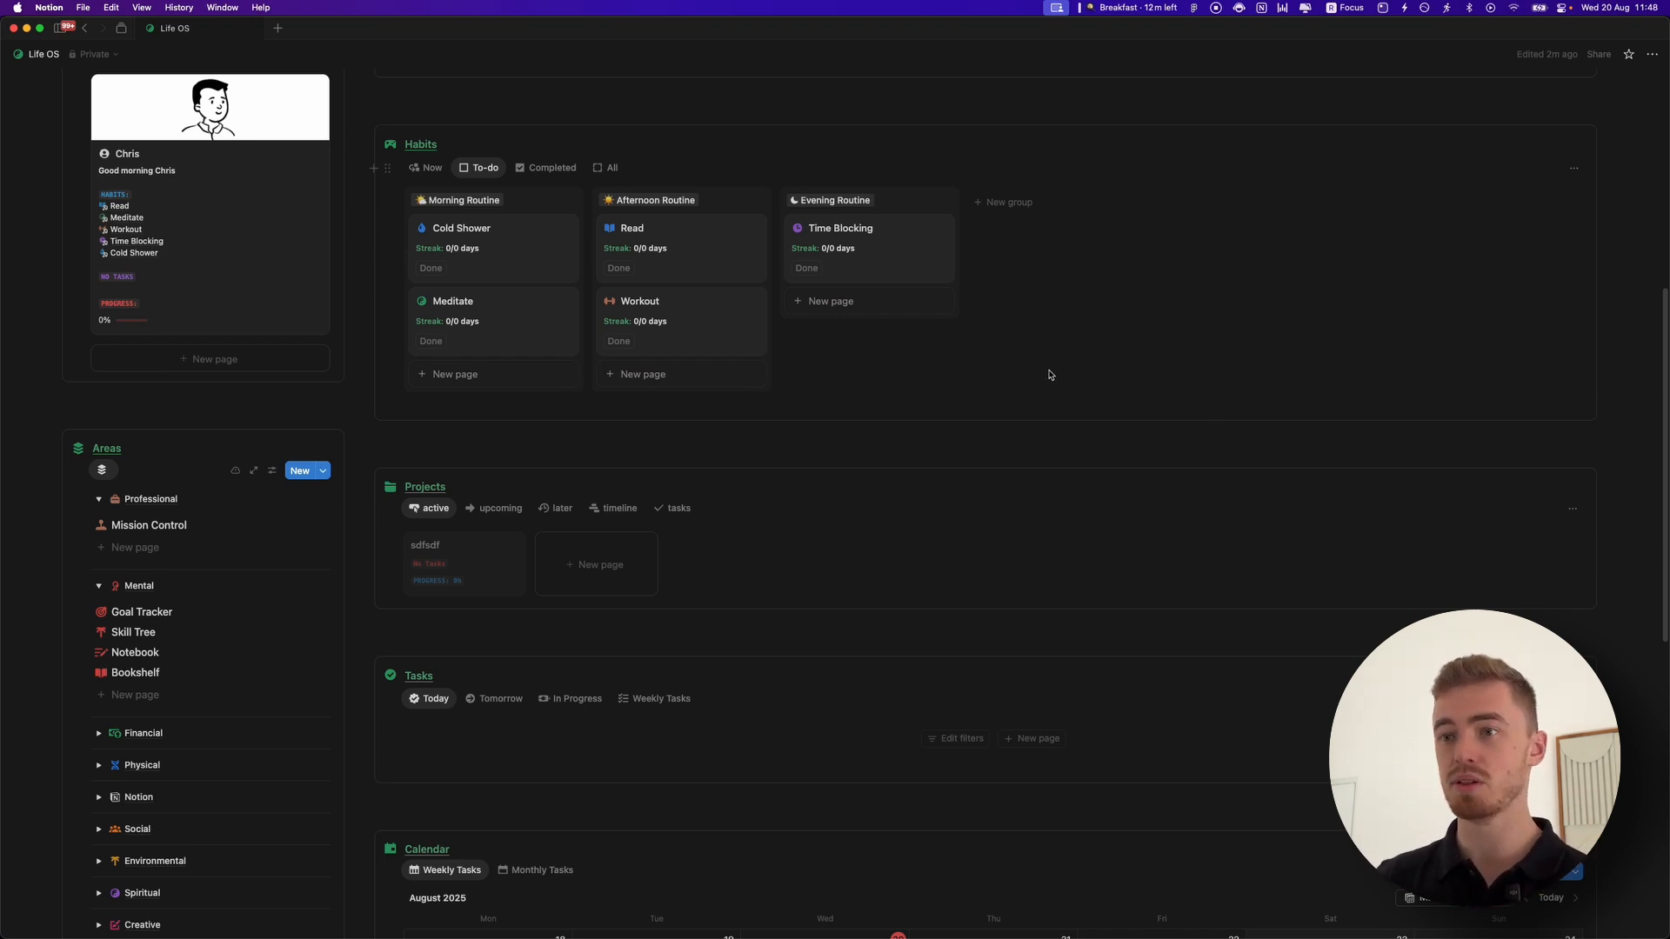
{"action": "scroll", "scroll_direction": "down", "scroll_amount": 3}
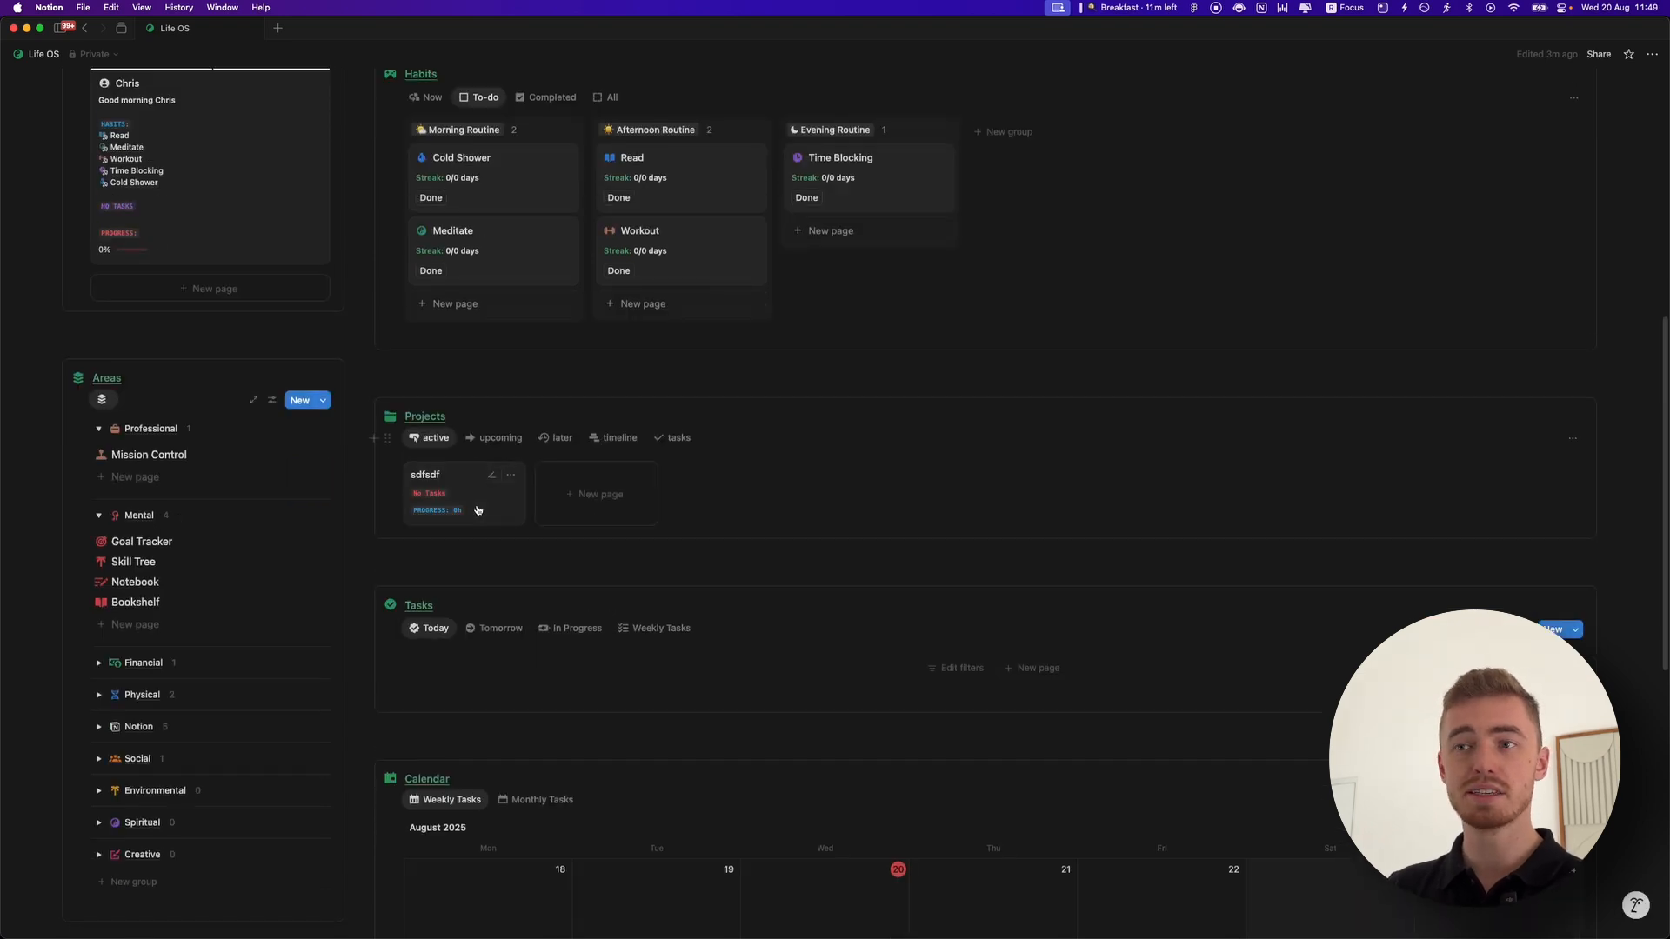
{"action": "left_click", "coordinate": [426, 474]}
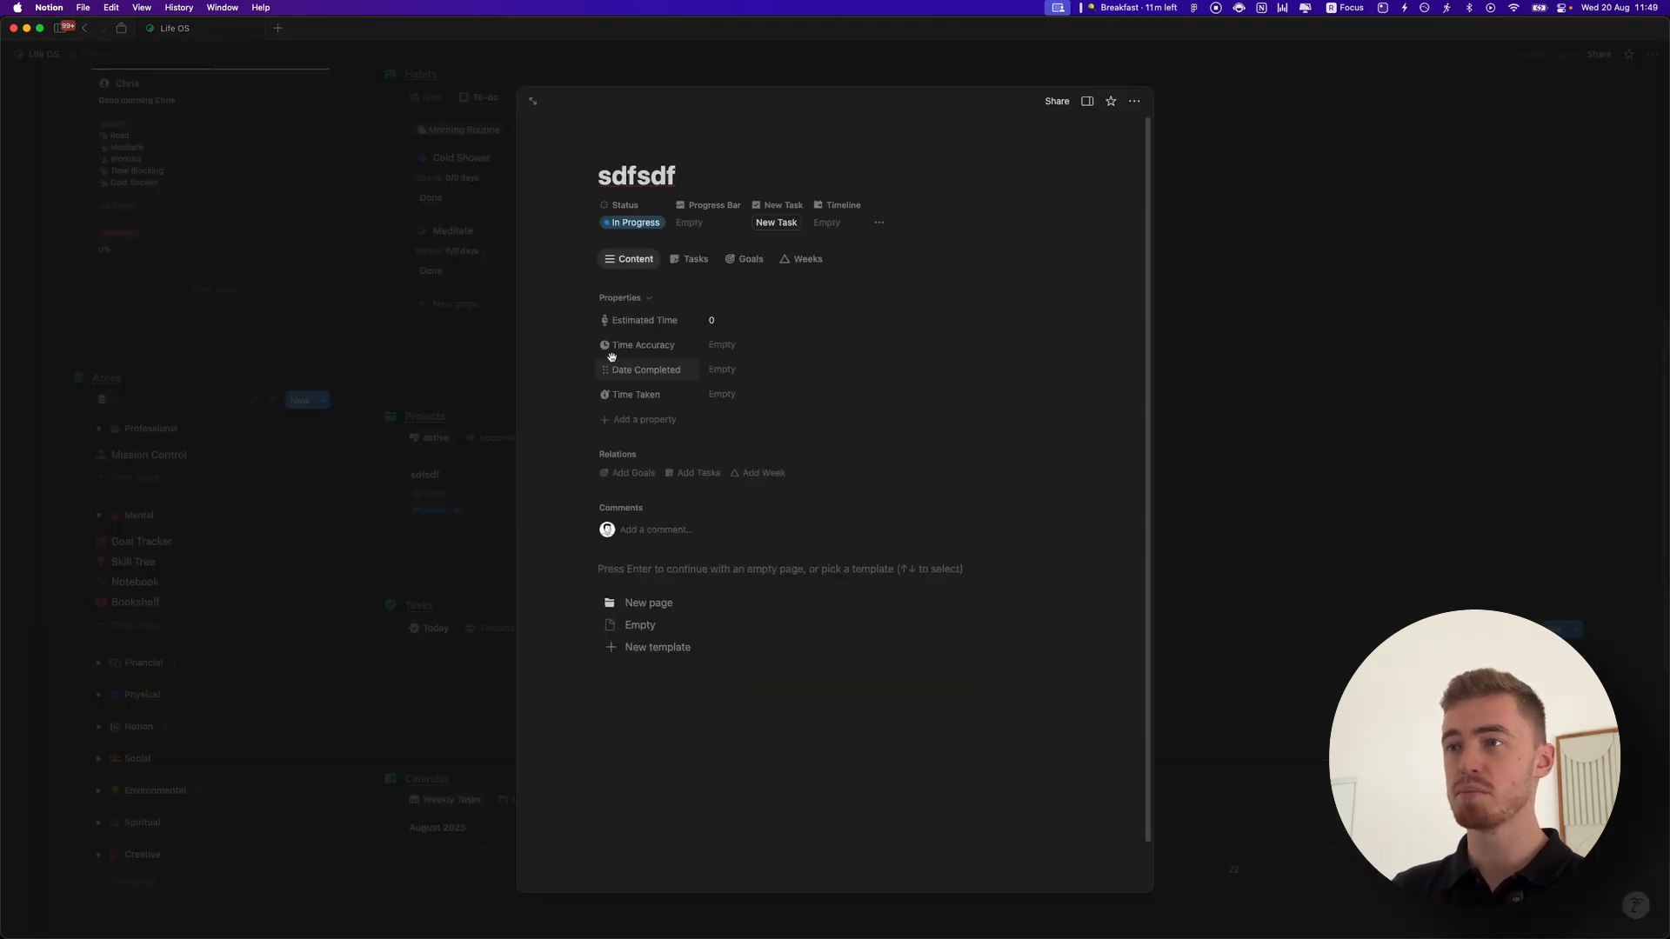
{"action": "mouse_move", "coordinate": [1306, 256]}
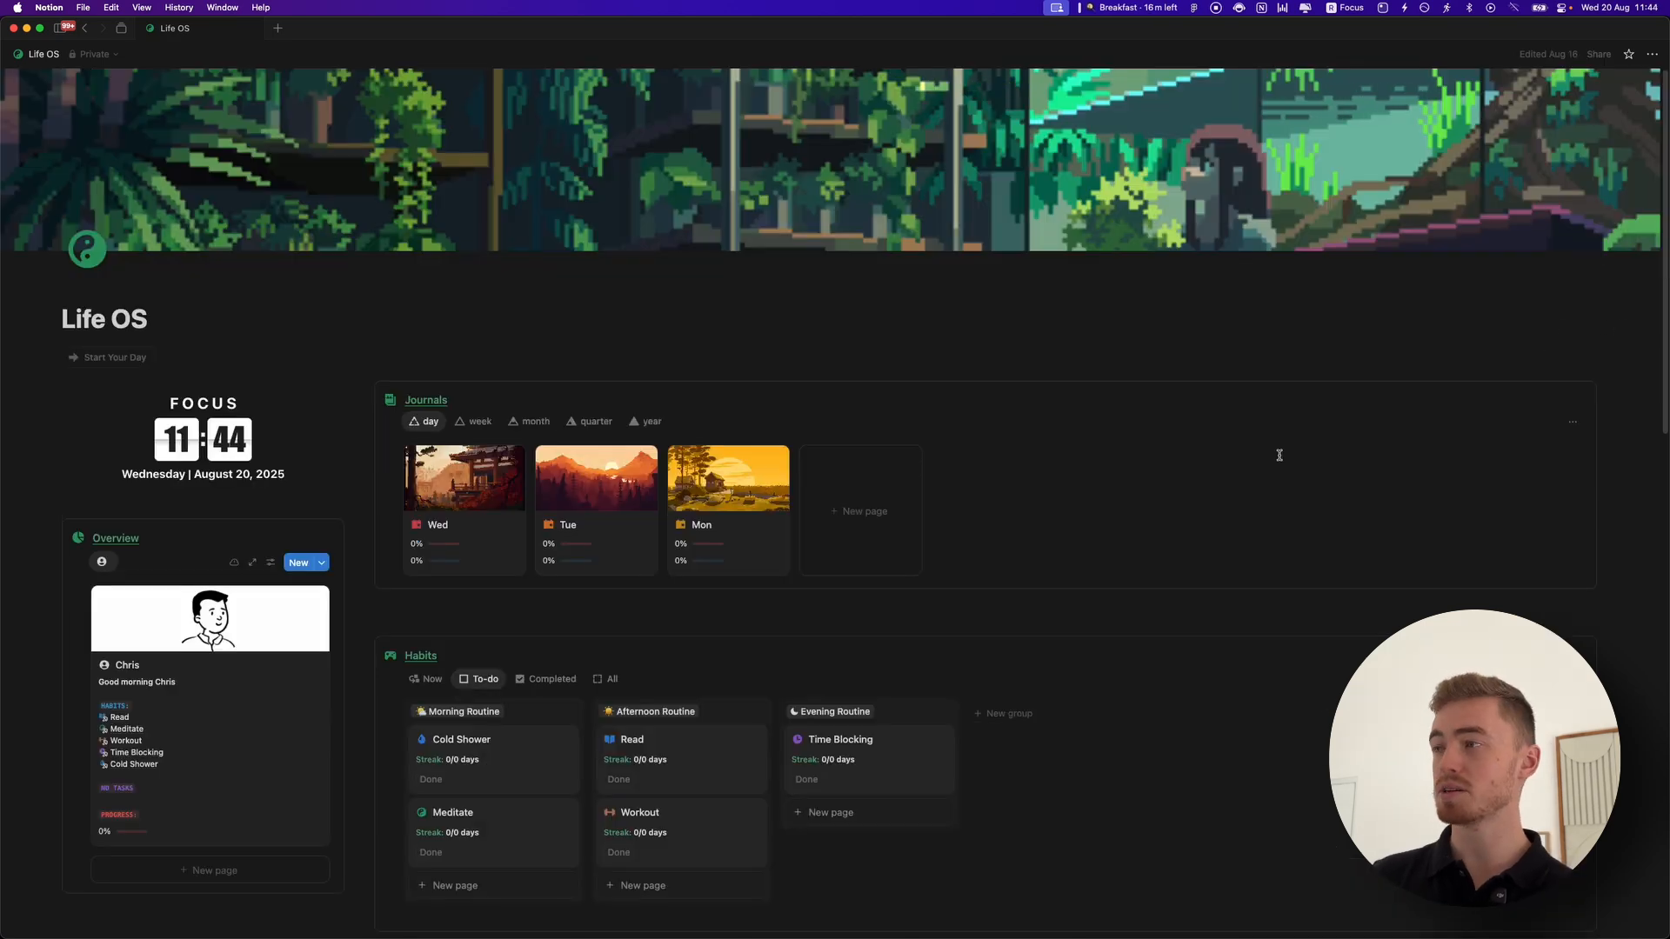
{"action": "scroll", "scroll_direction": "down", "scroll_amount": 3}
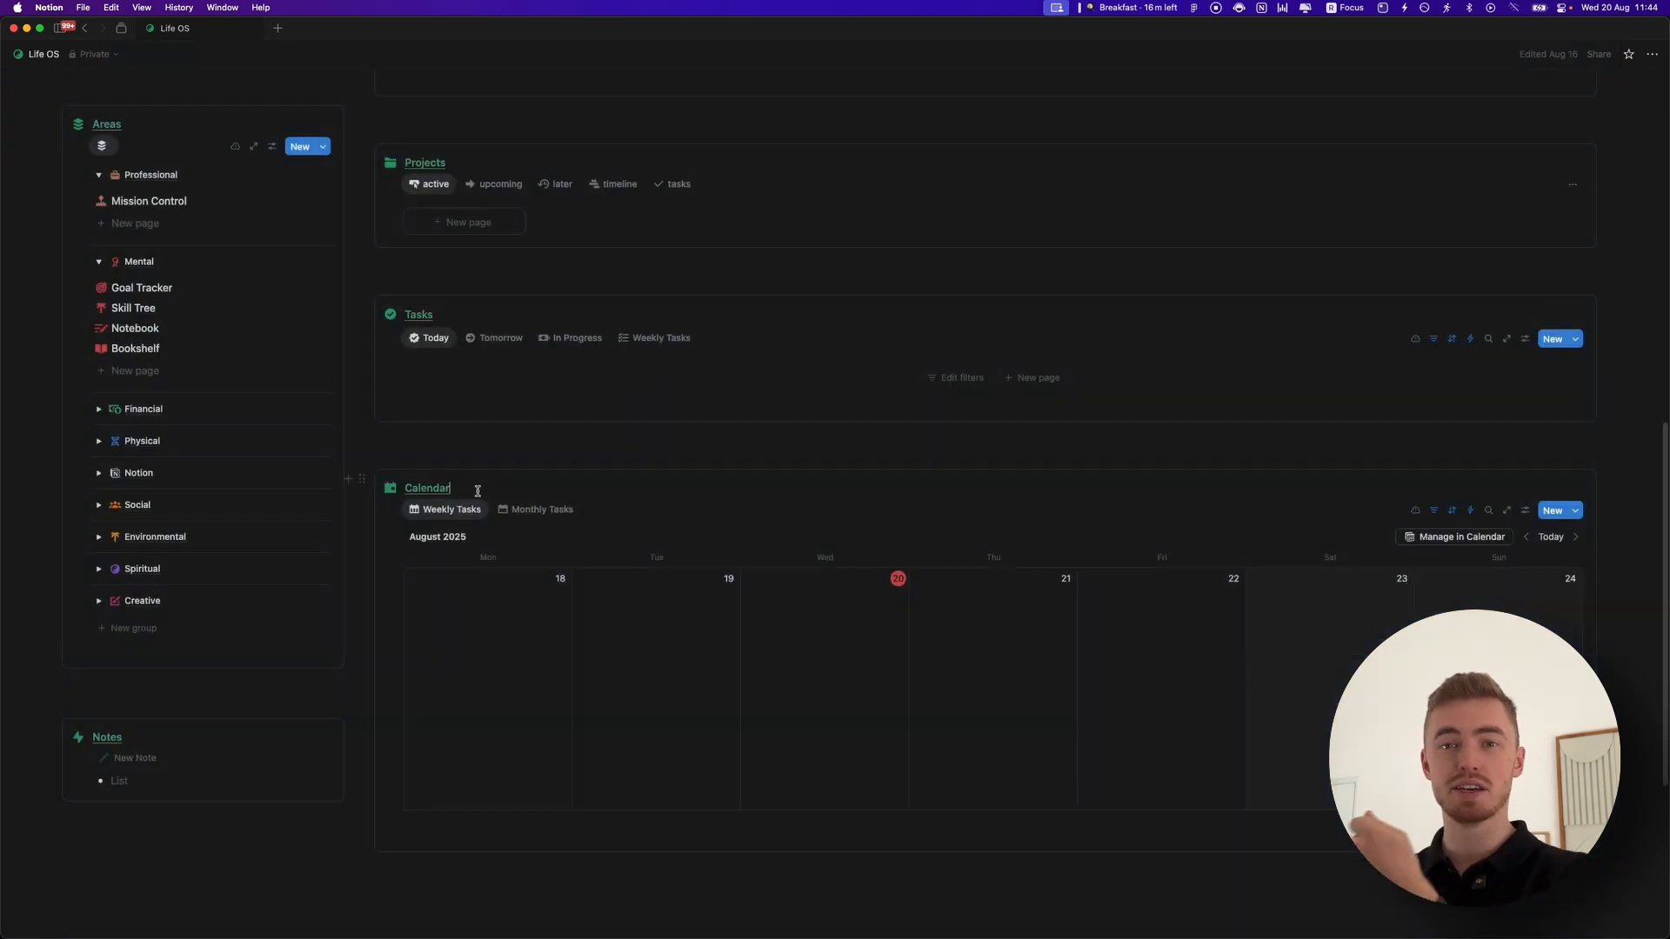
{"action": "scroll", "scroll_direction": "down", "scroll_amount": 3}
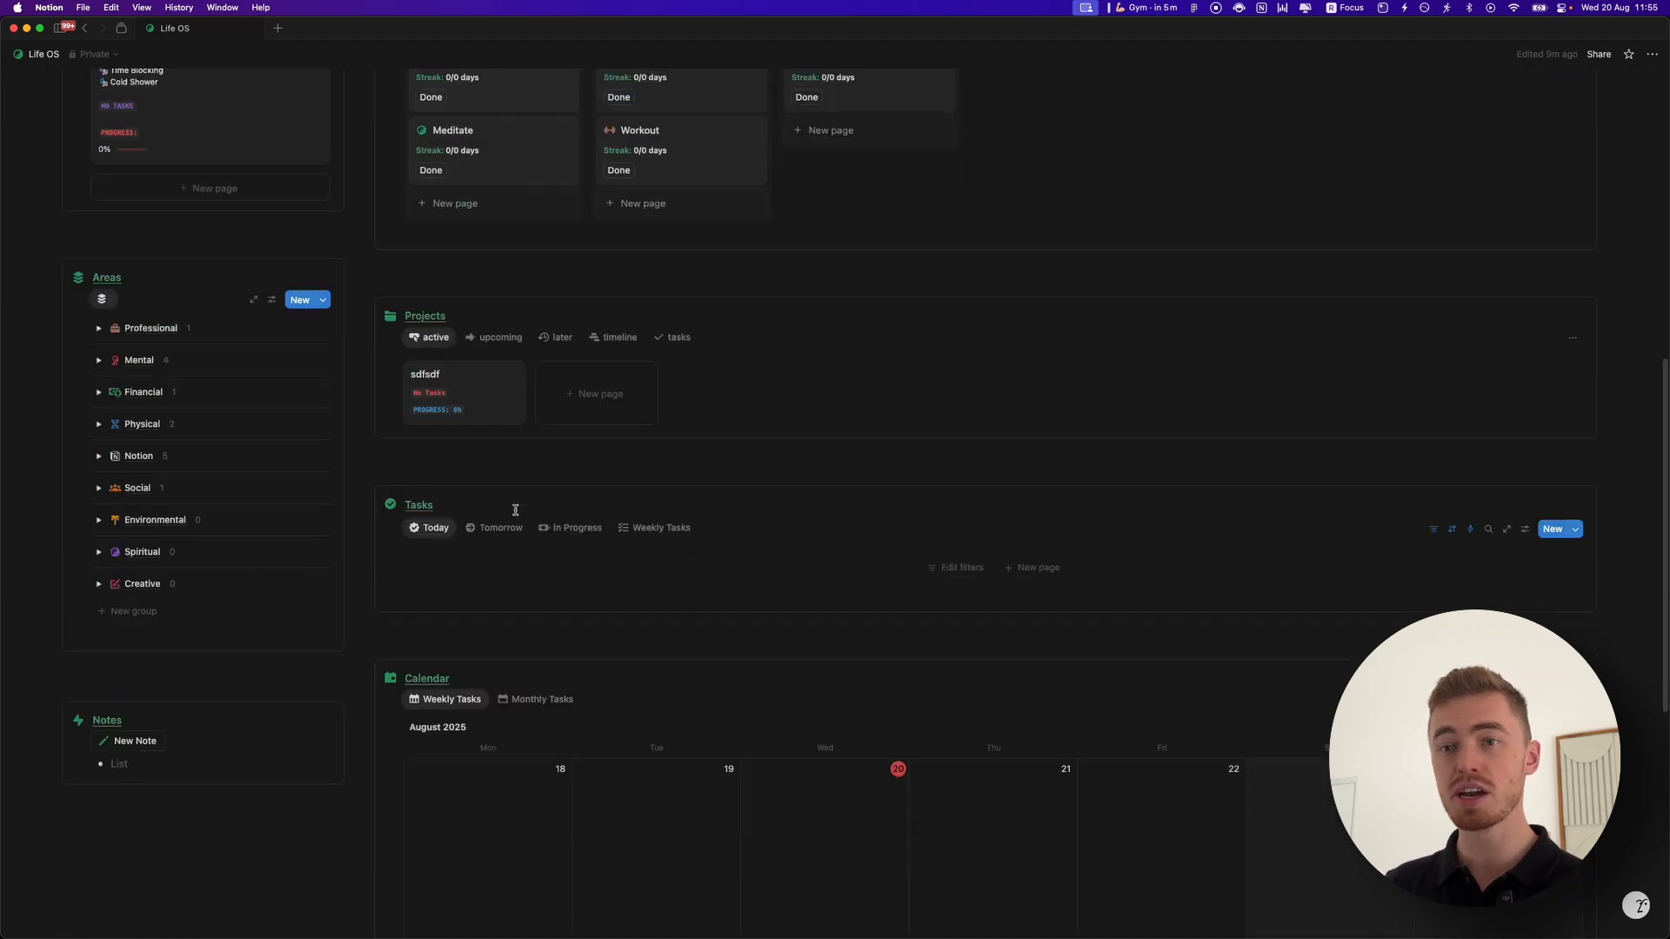
{"action": "scroll", "scroll_direction": "down", "scroll_amount": 3}
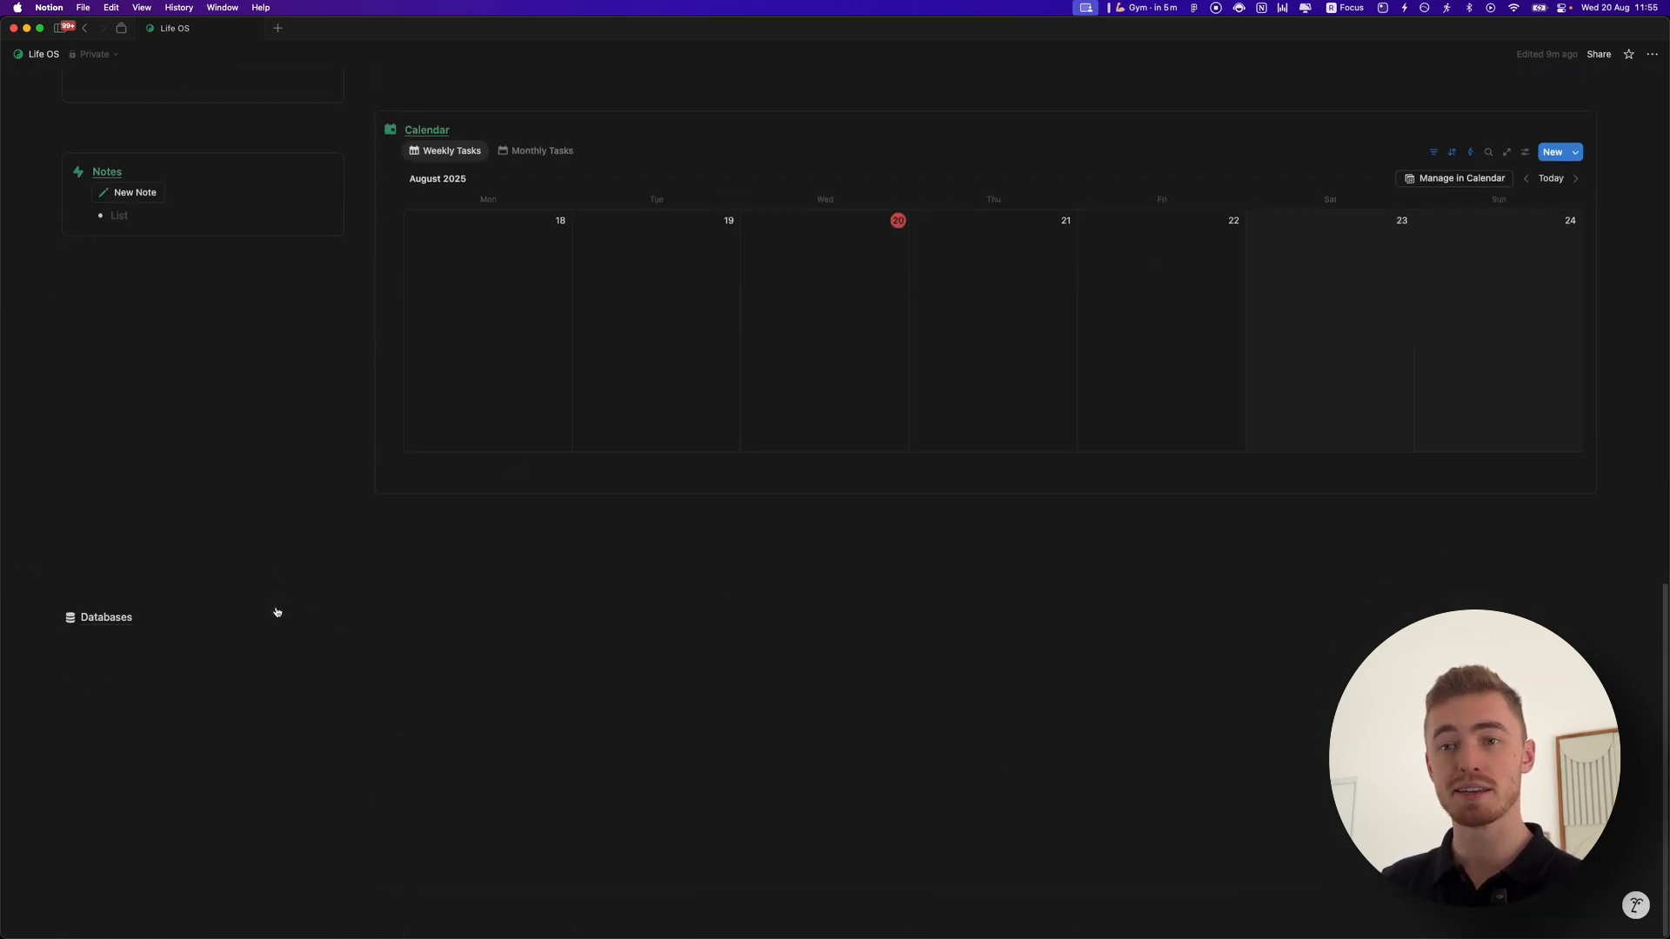
Visit the Daily Journal database from Databases, then go back to reach Mission Control.
{"action": "left_click", "coordinate": [105, 616]}
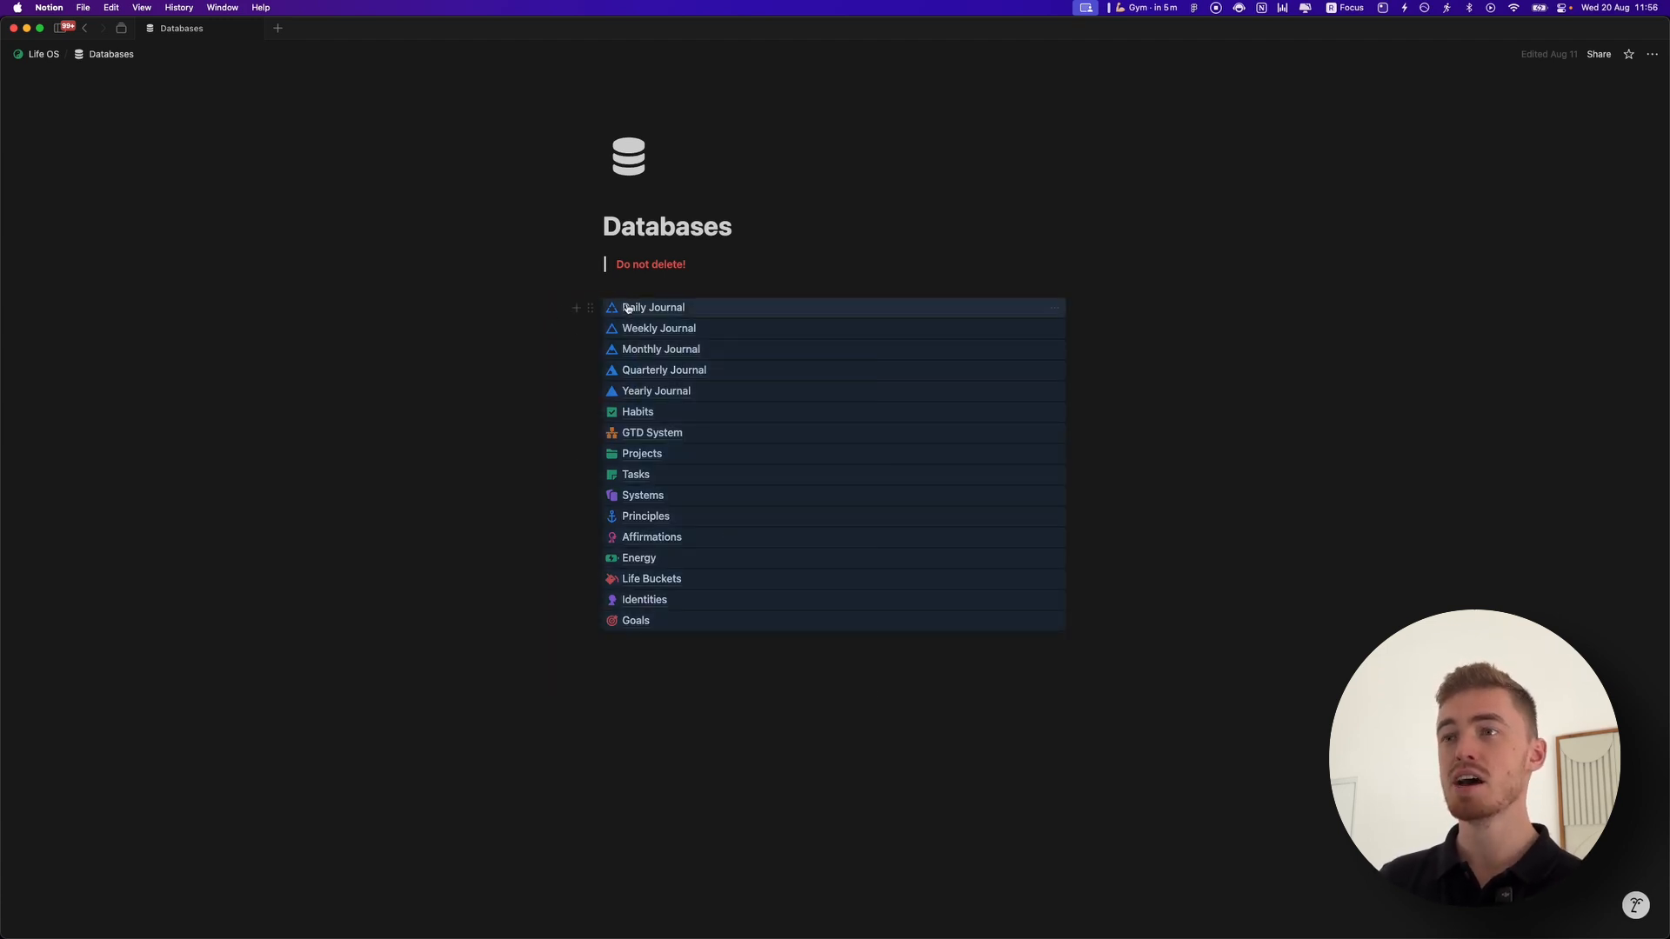
{"action": "left_click", "coordinate": [653, 308]}
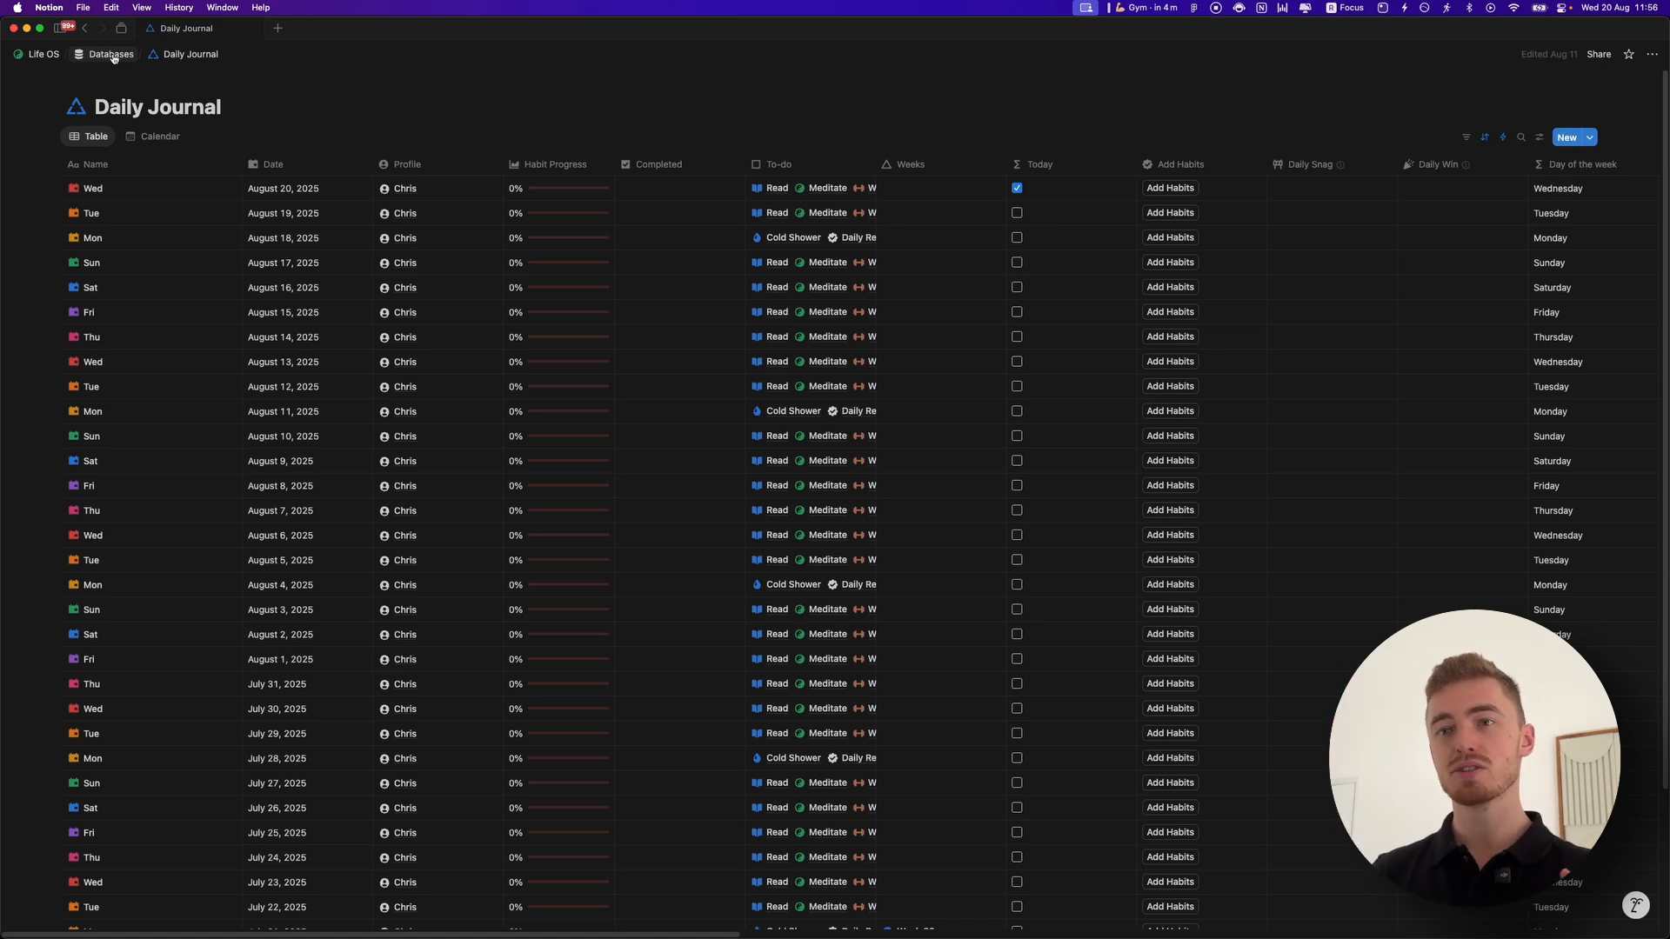
{"action": "left_click", "coordinate": [41, 54]}
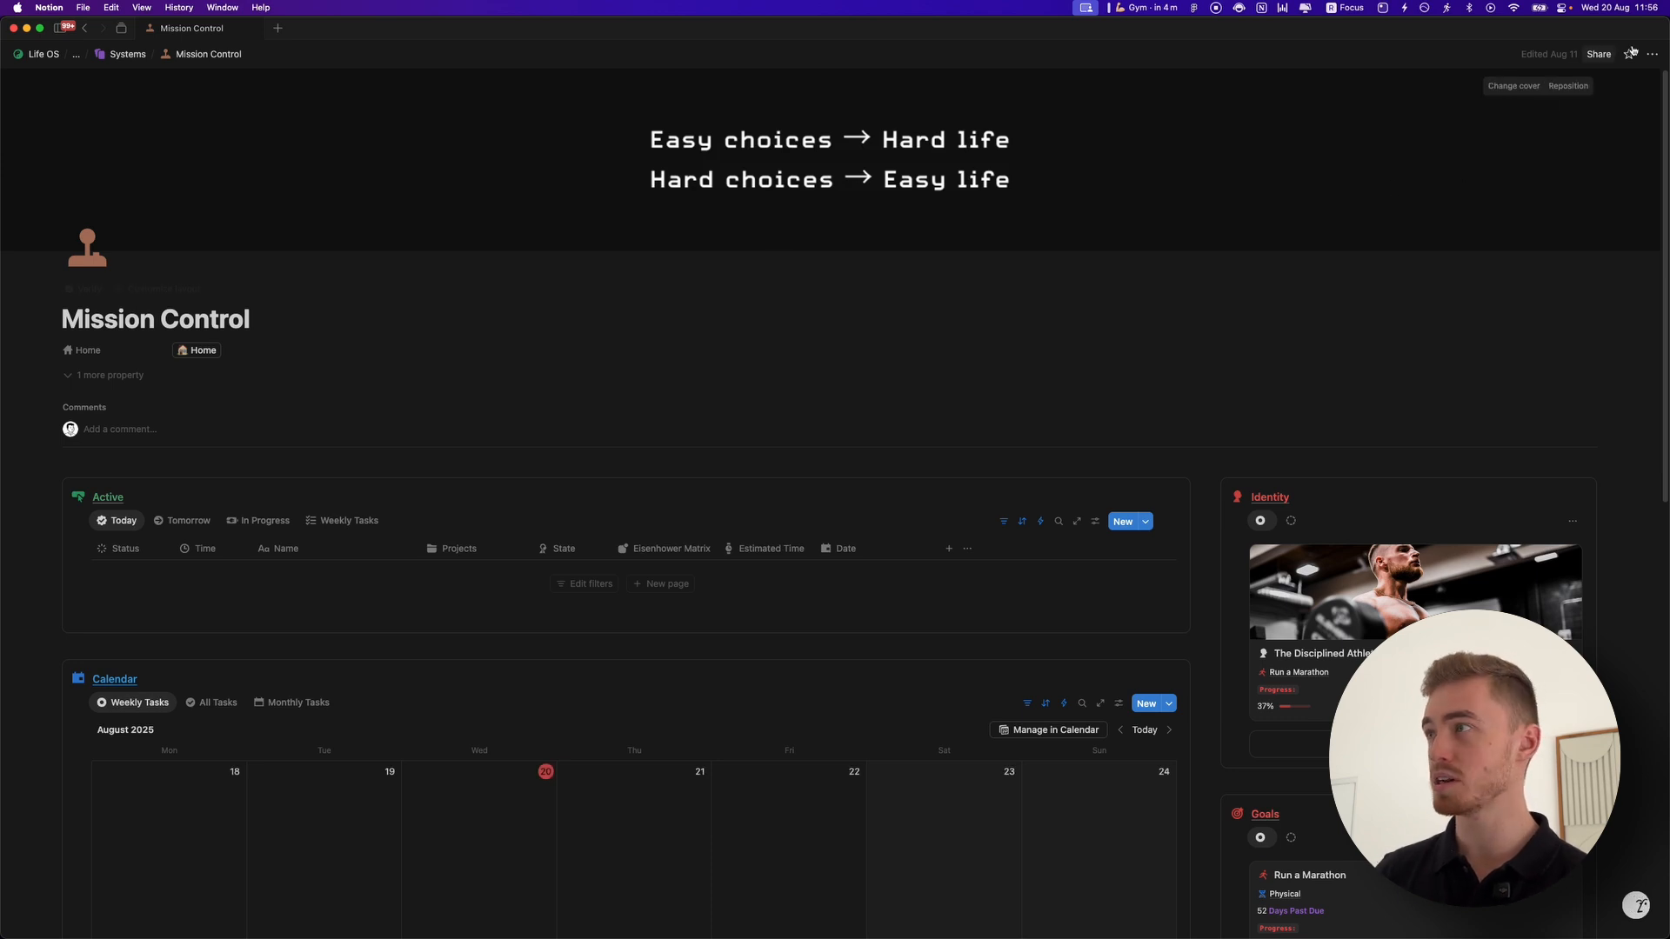
Switch on Available offline for Mission Control and return to the Life OS dashboard.
{"action": "left_click", "coordinate": [1651, 53]}
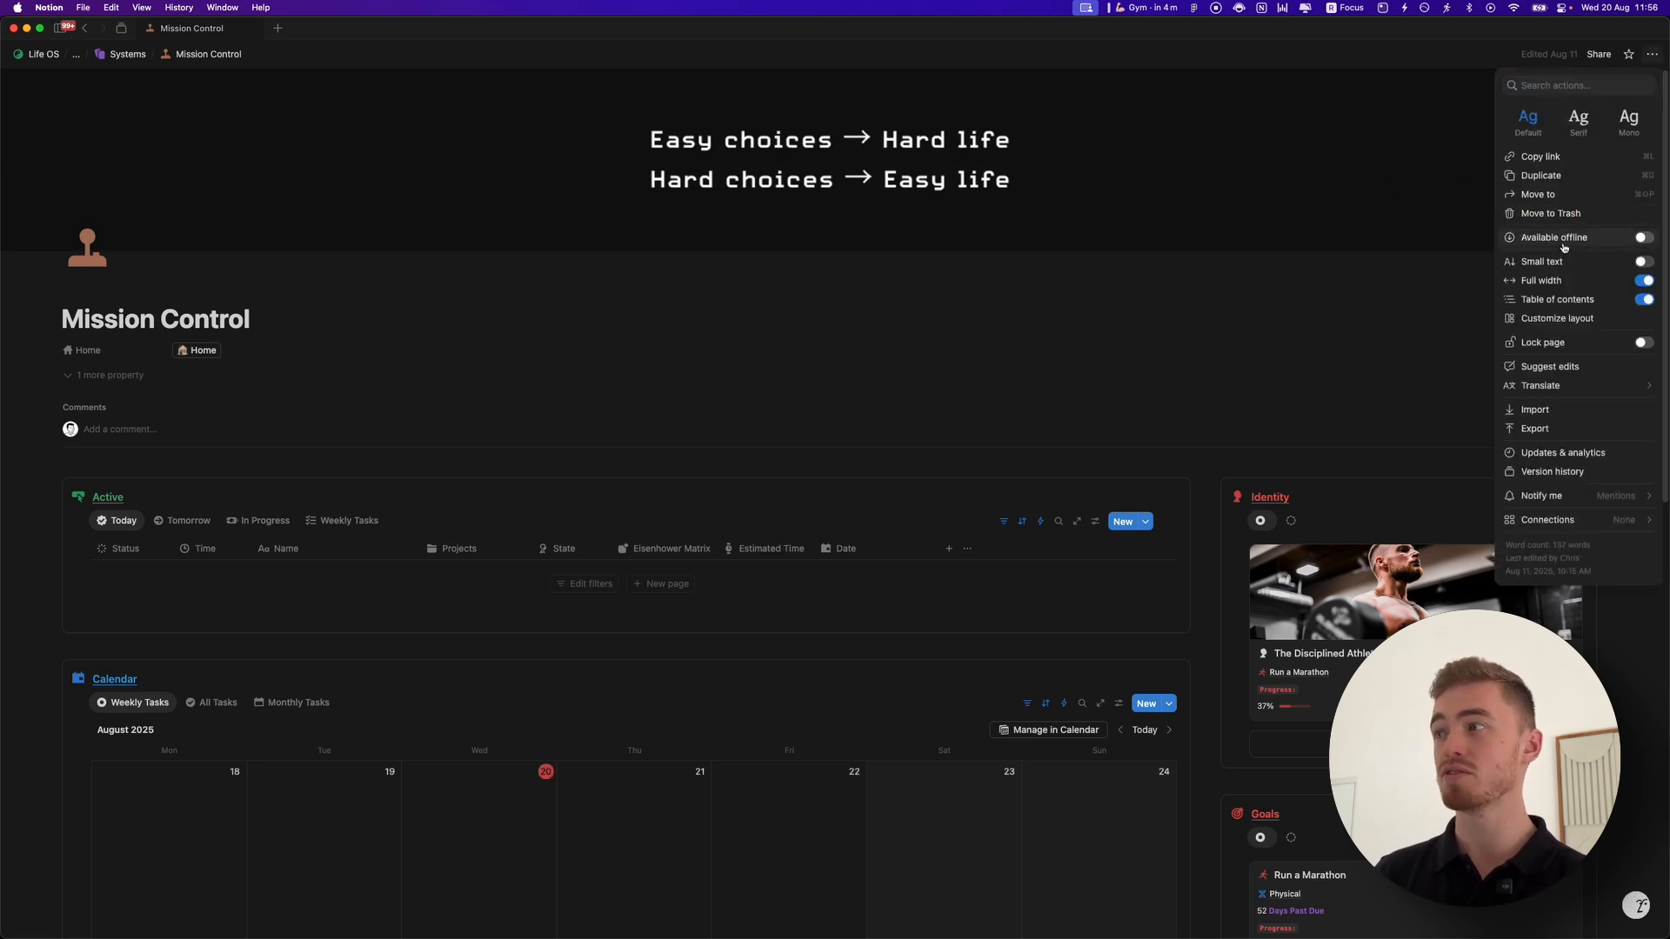
{"action": "left_click", "coordinate": [1310, 237]}
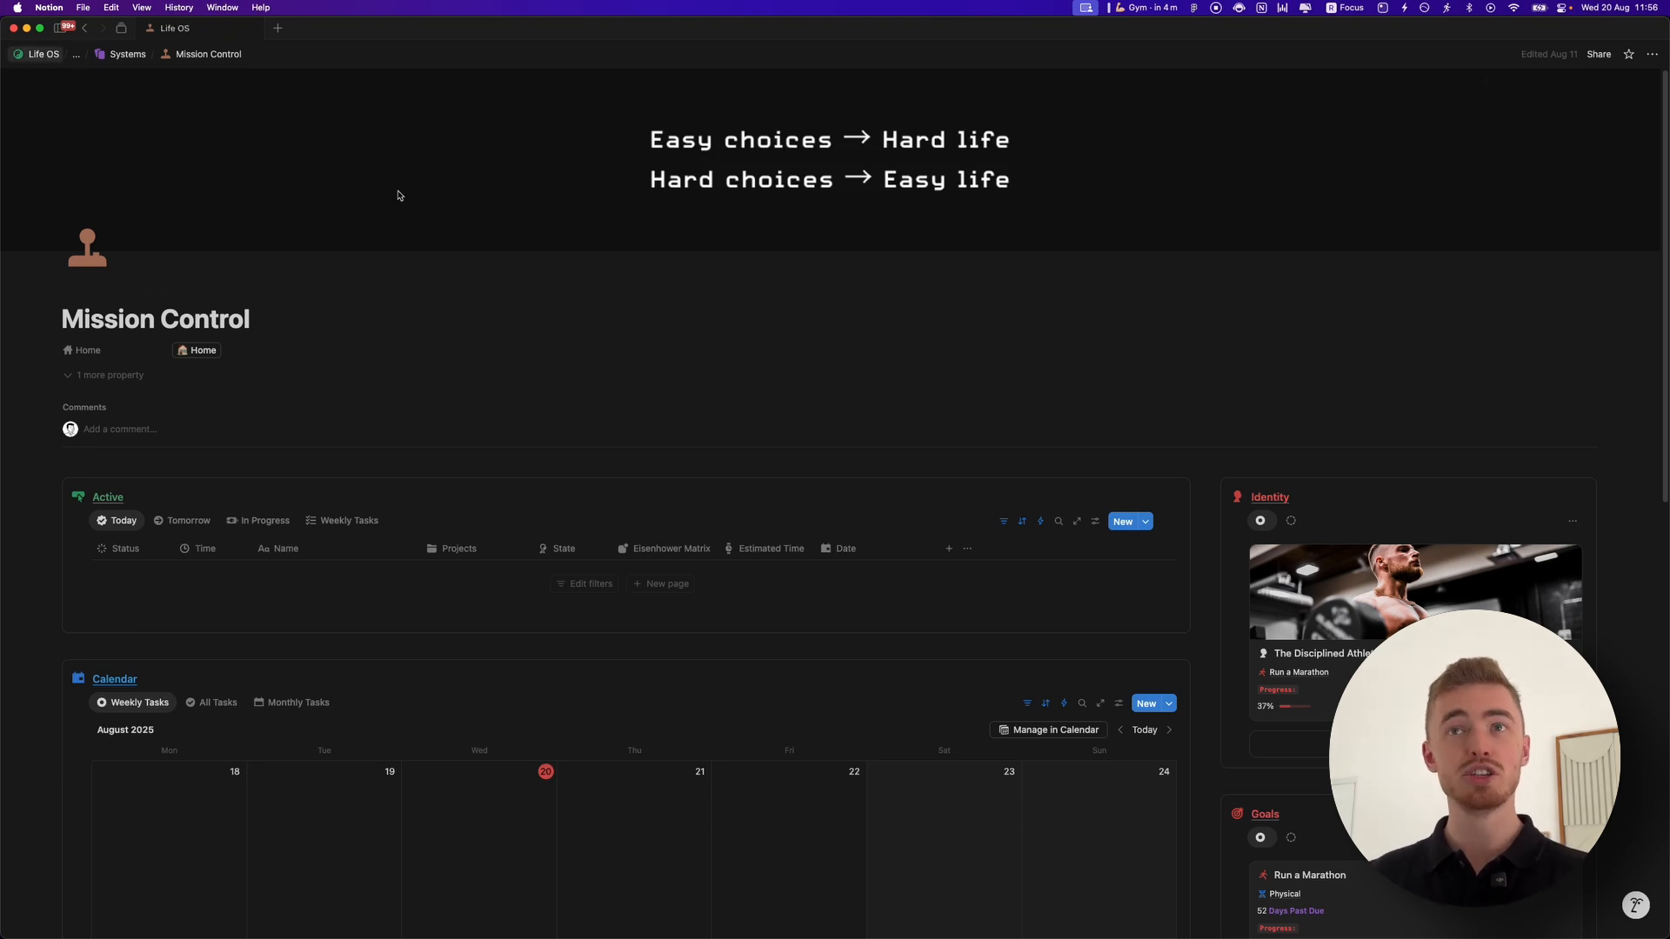
{"action": "left_click", "coordinate": [44, 54]}
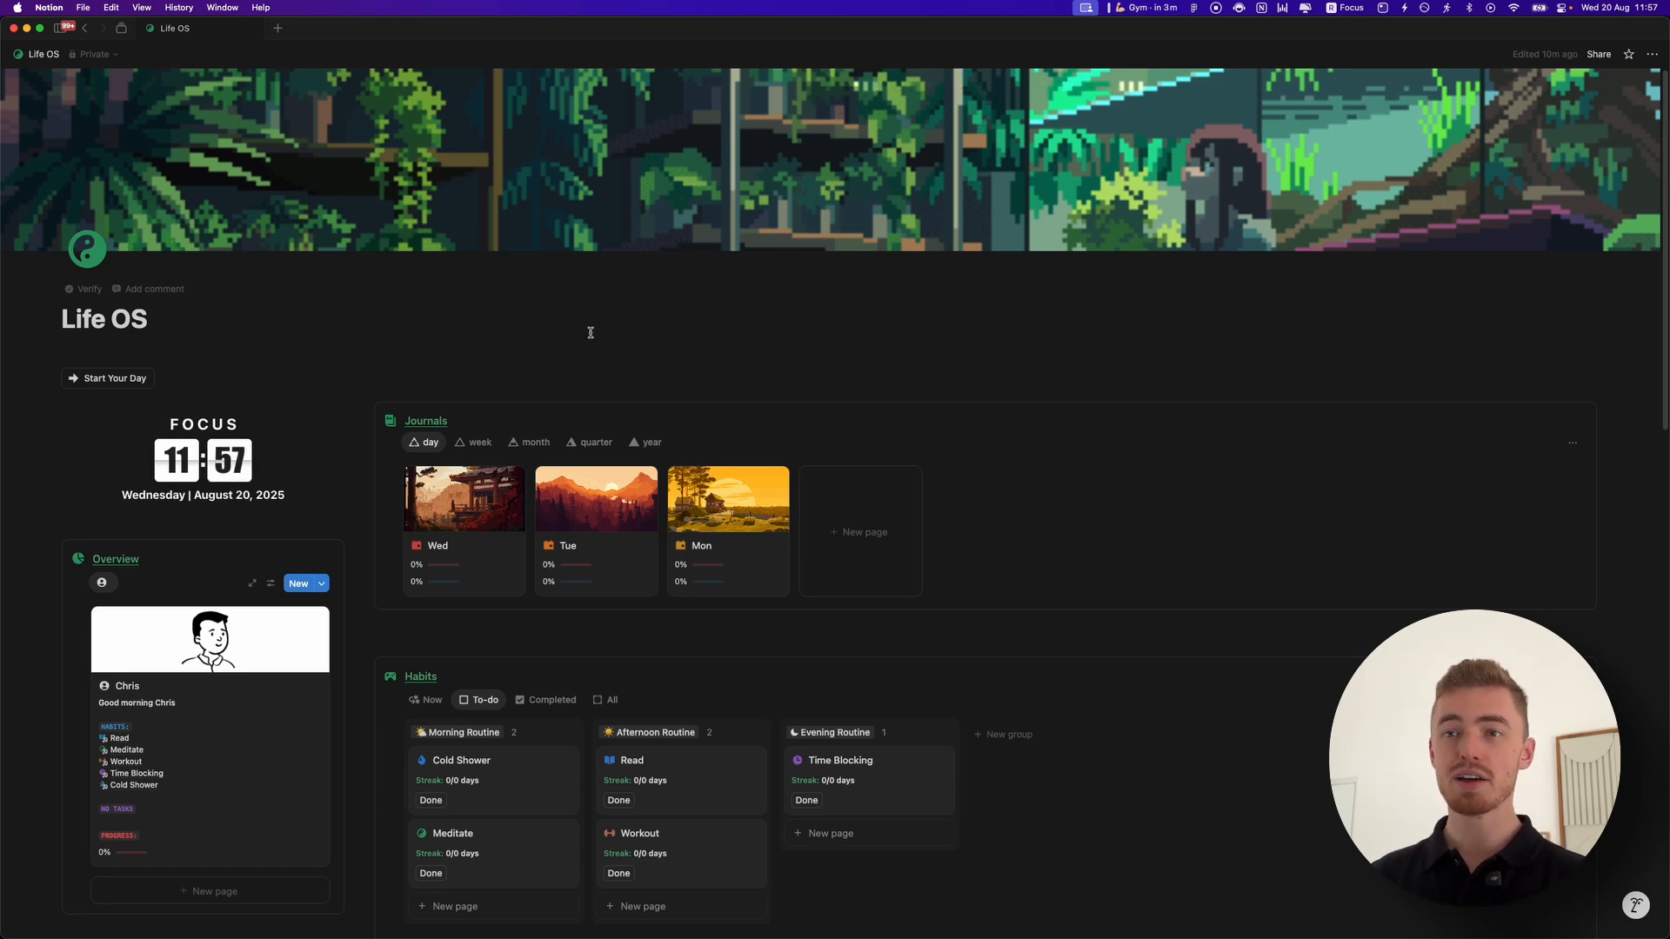
{"action": "scroll", "scroll_direction": "down", "scroll_amount": 3}
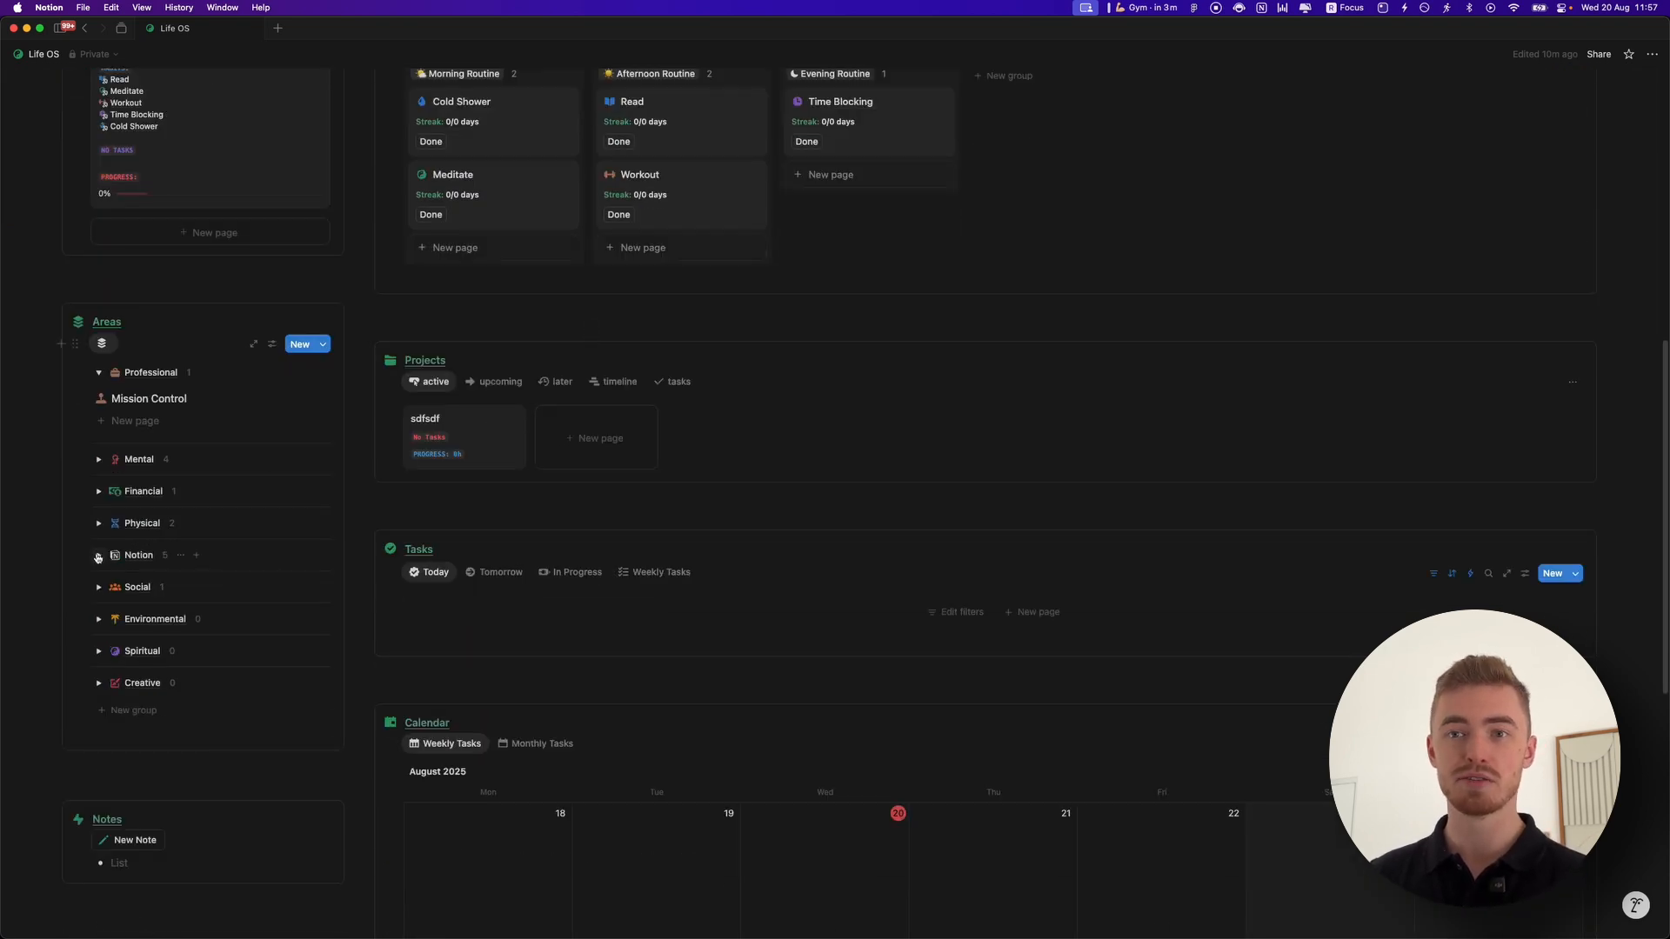
{"action": "left_click", "coordinate": [97, 555]}
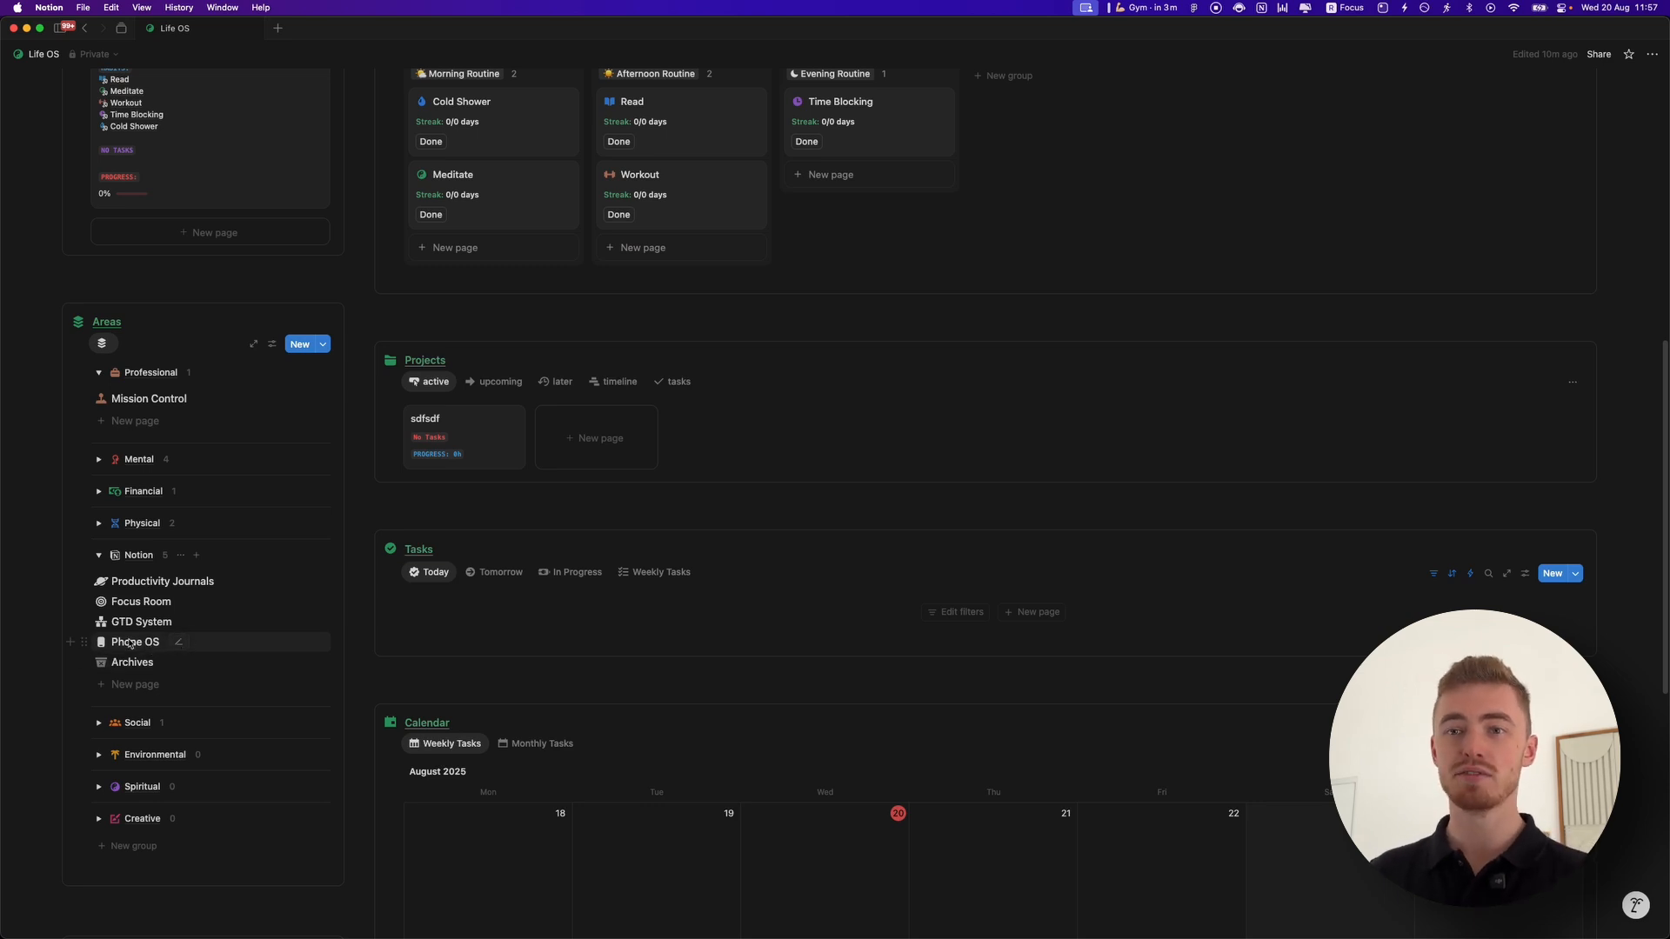
{"action": "left_click", "coordinate": [135, 641]}
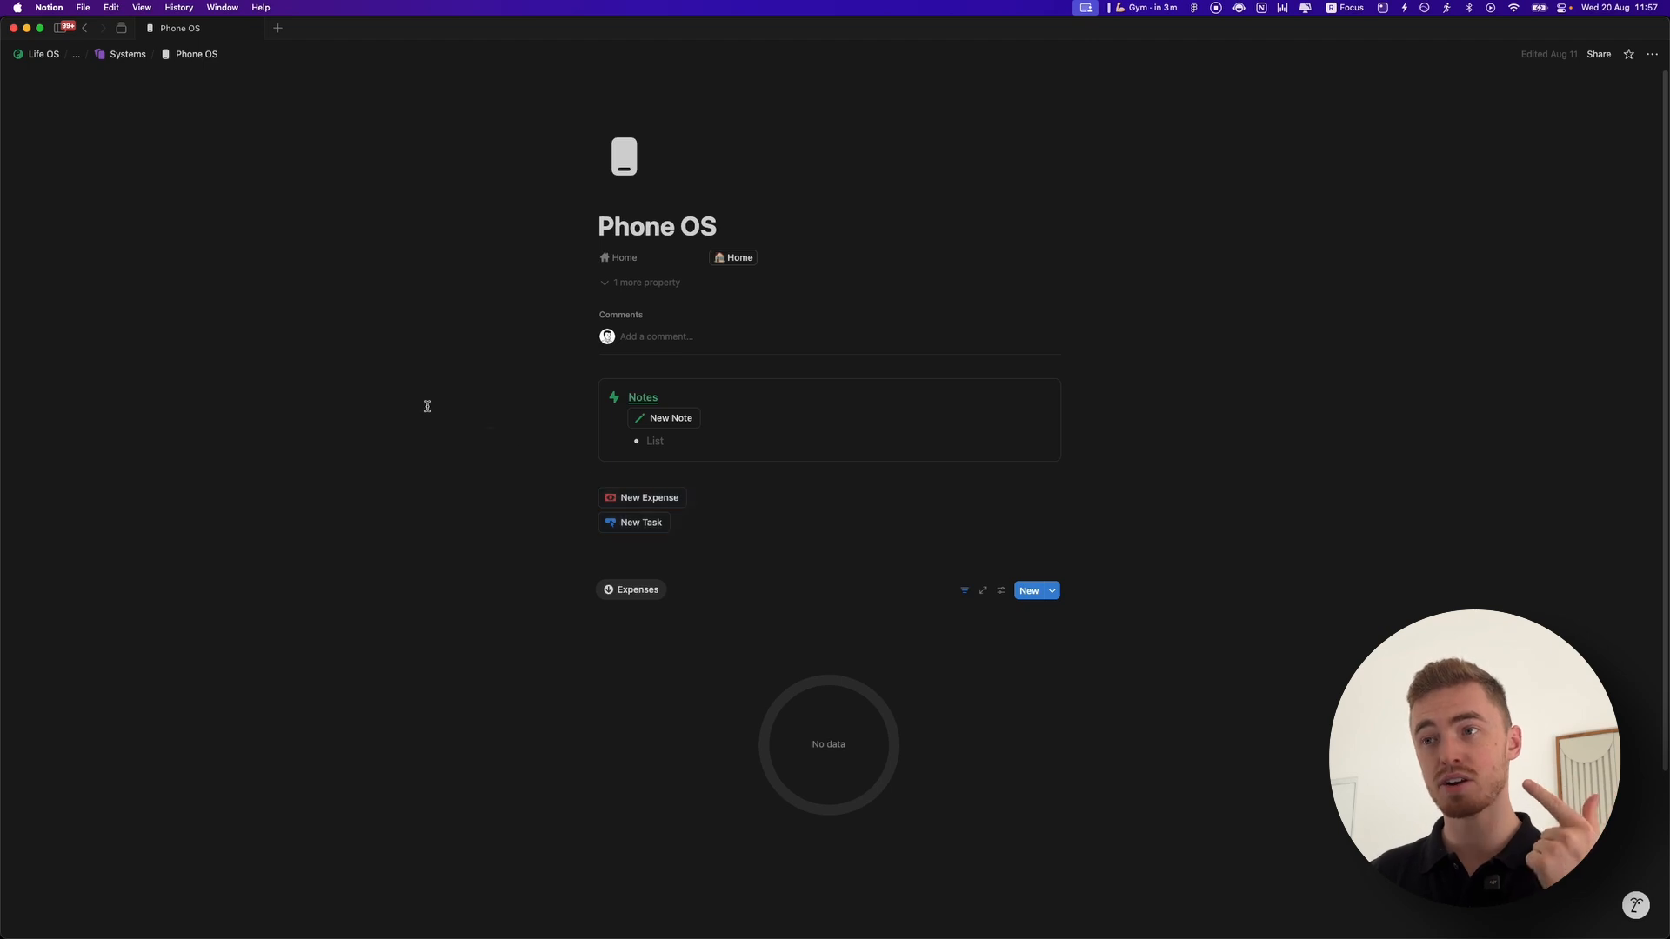
{"action": "left_click", "coordinate": [43, 54]}
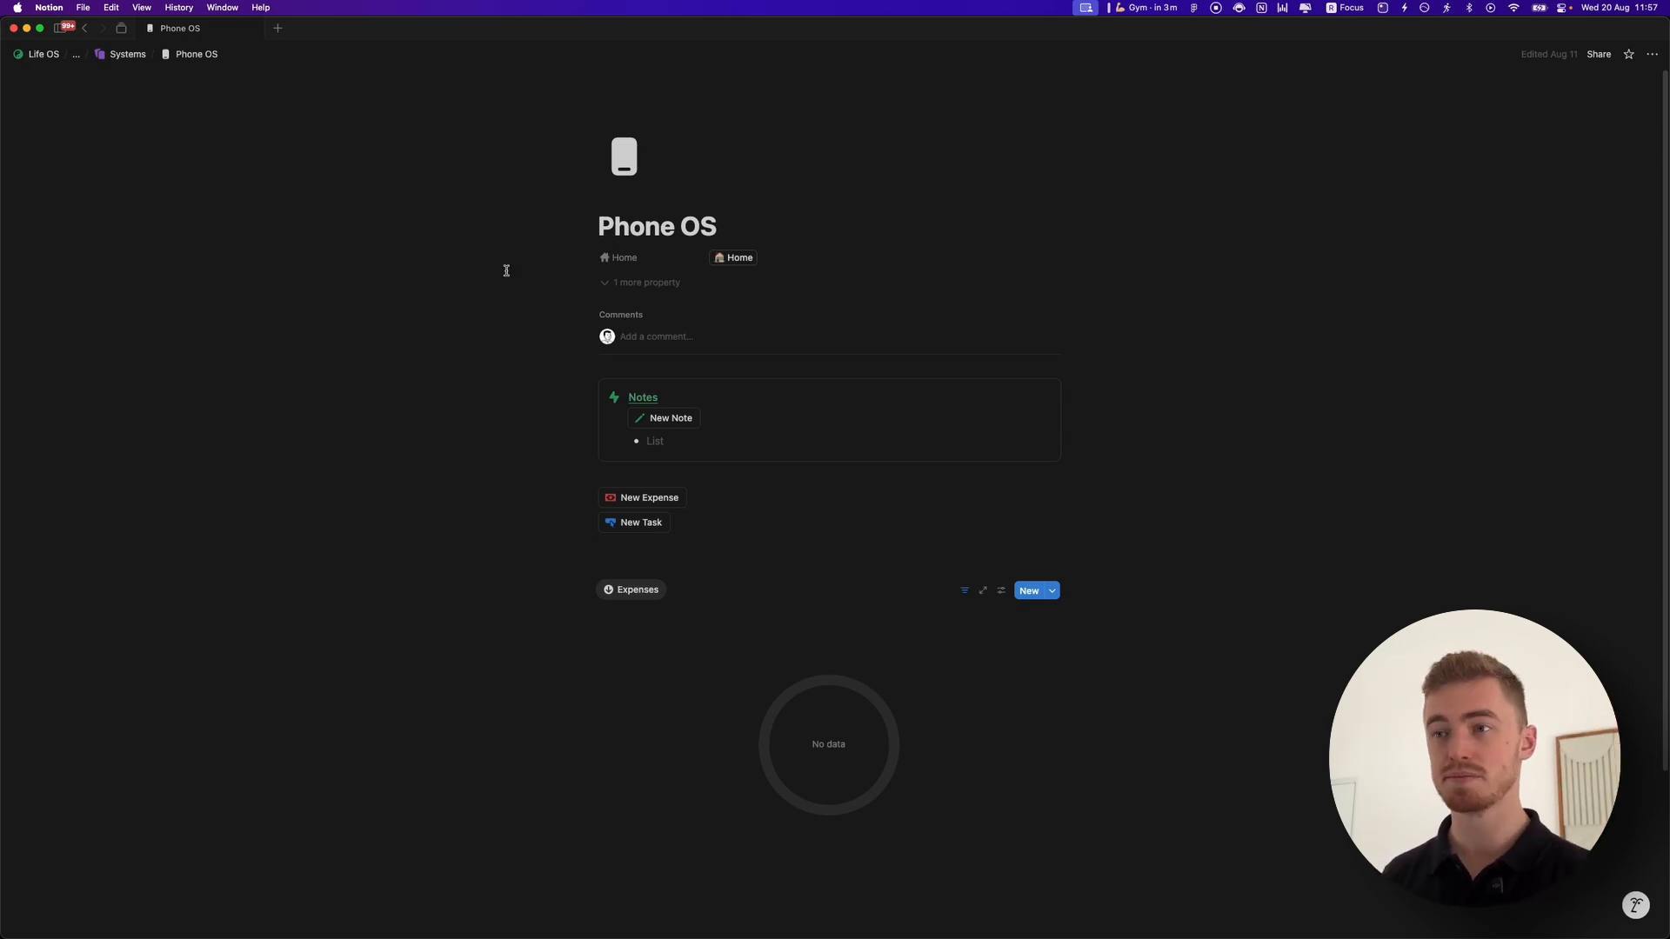
{"action": "left_click", "coordinate": [44, 53]}
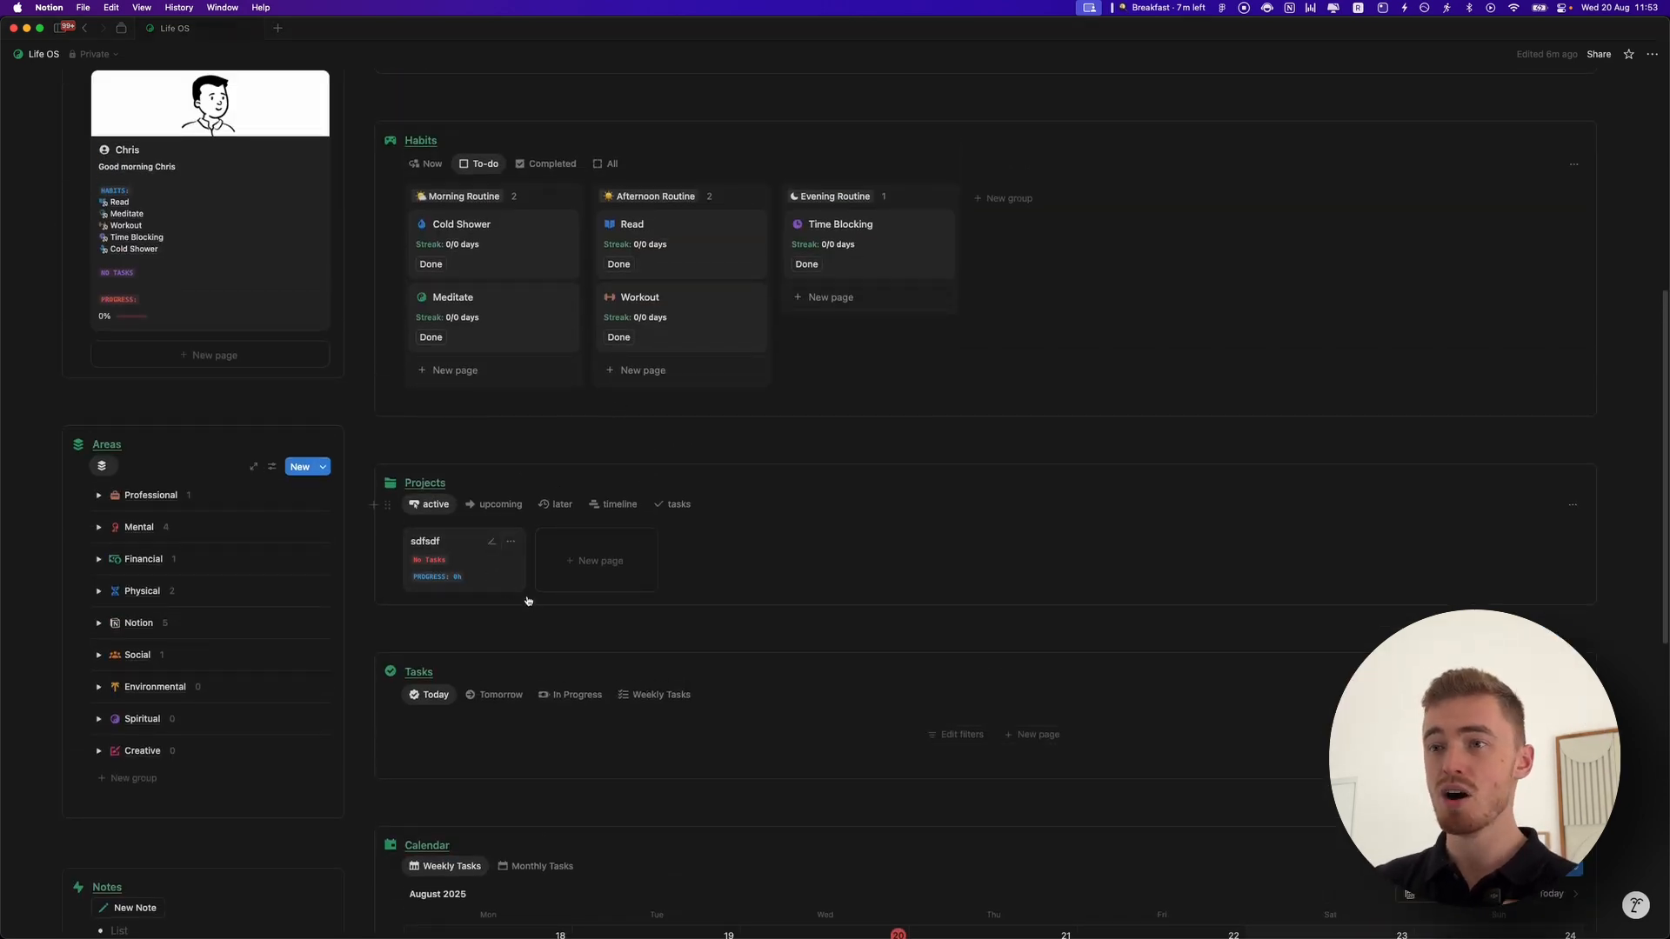
{"action": "left_click", "coordinate": [426, 541]}
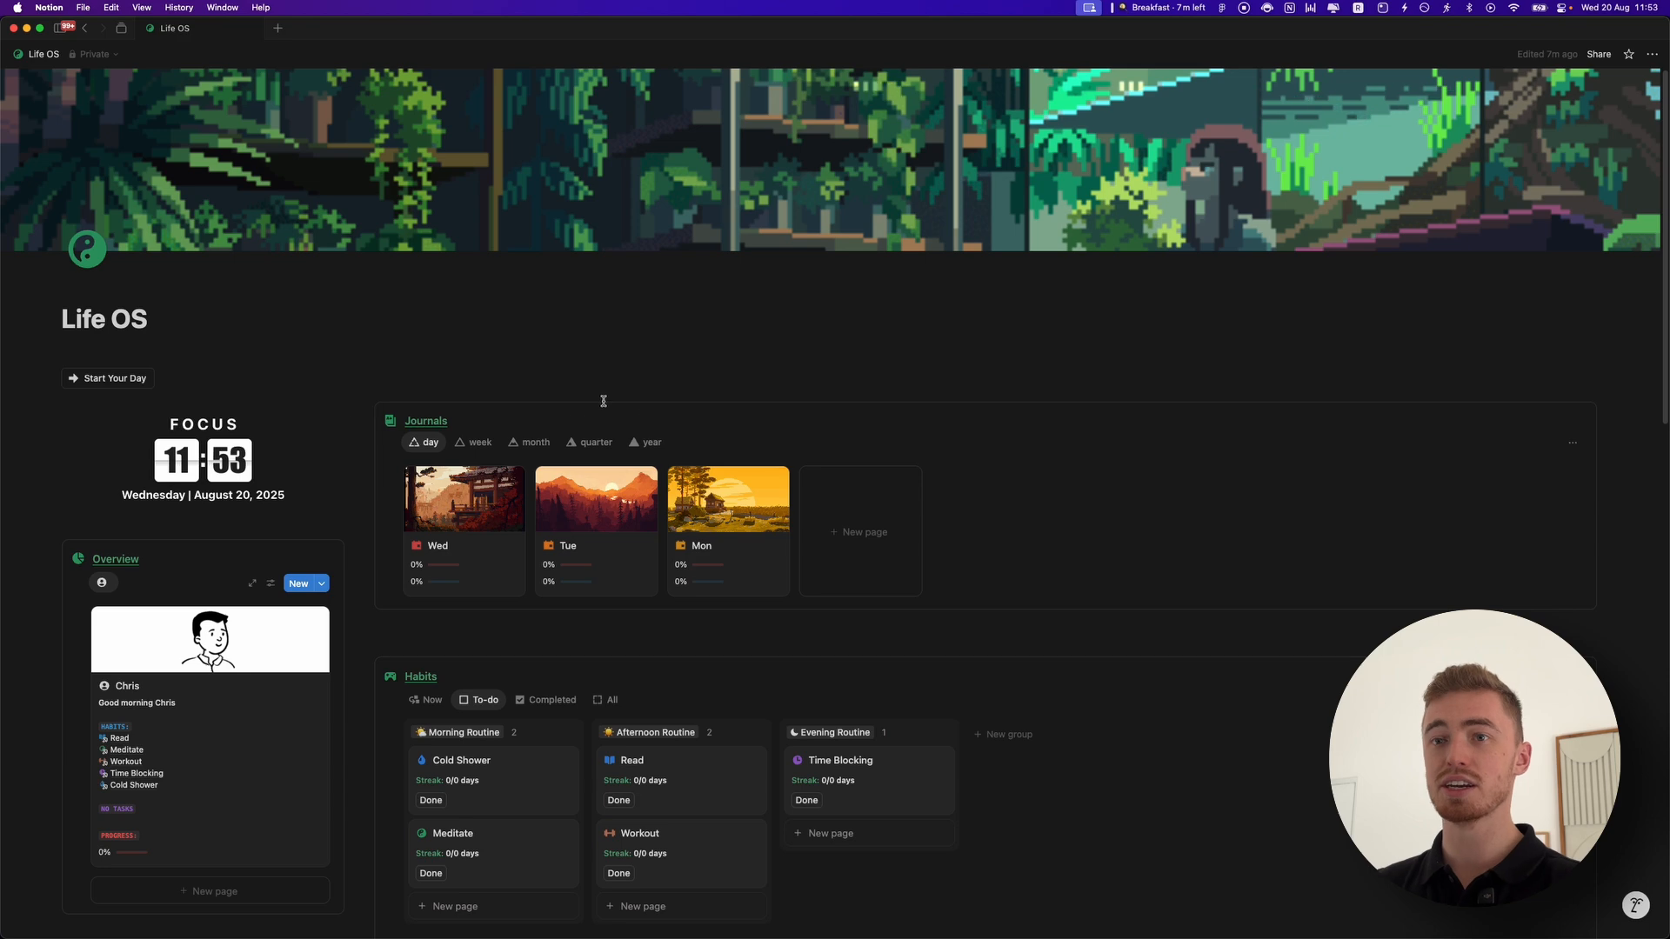
{"action": "scroll", "scroll_direction": "down", "scroll_amount": 3}
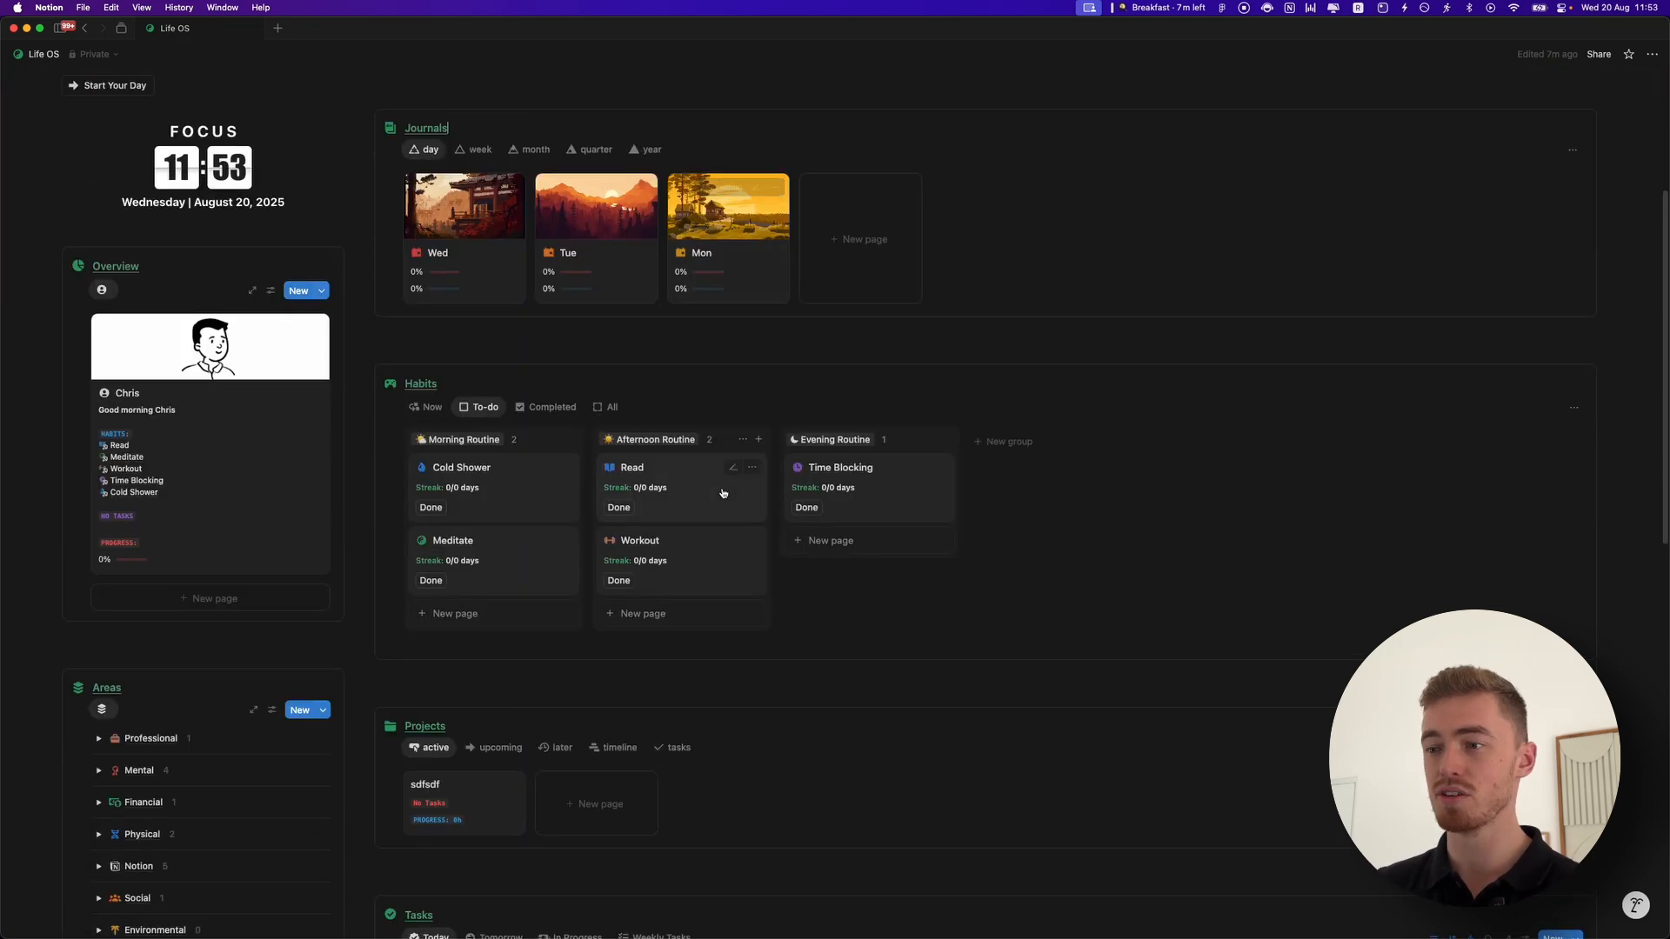
{"action": "scroll", "scroll_direction": "down", "scroll_amount": 3}
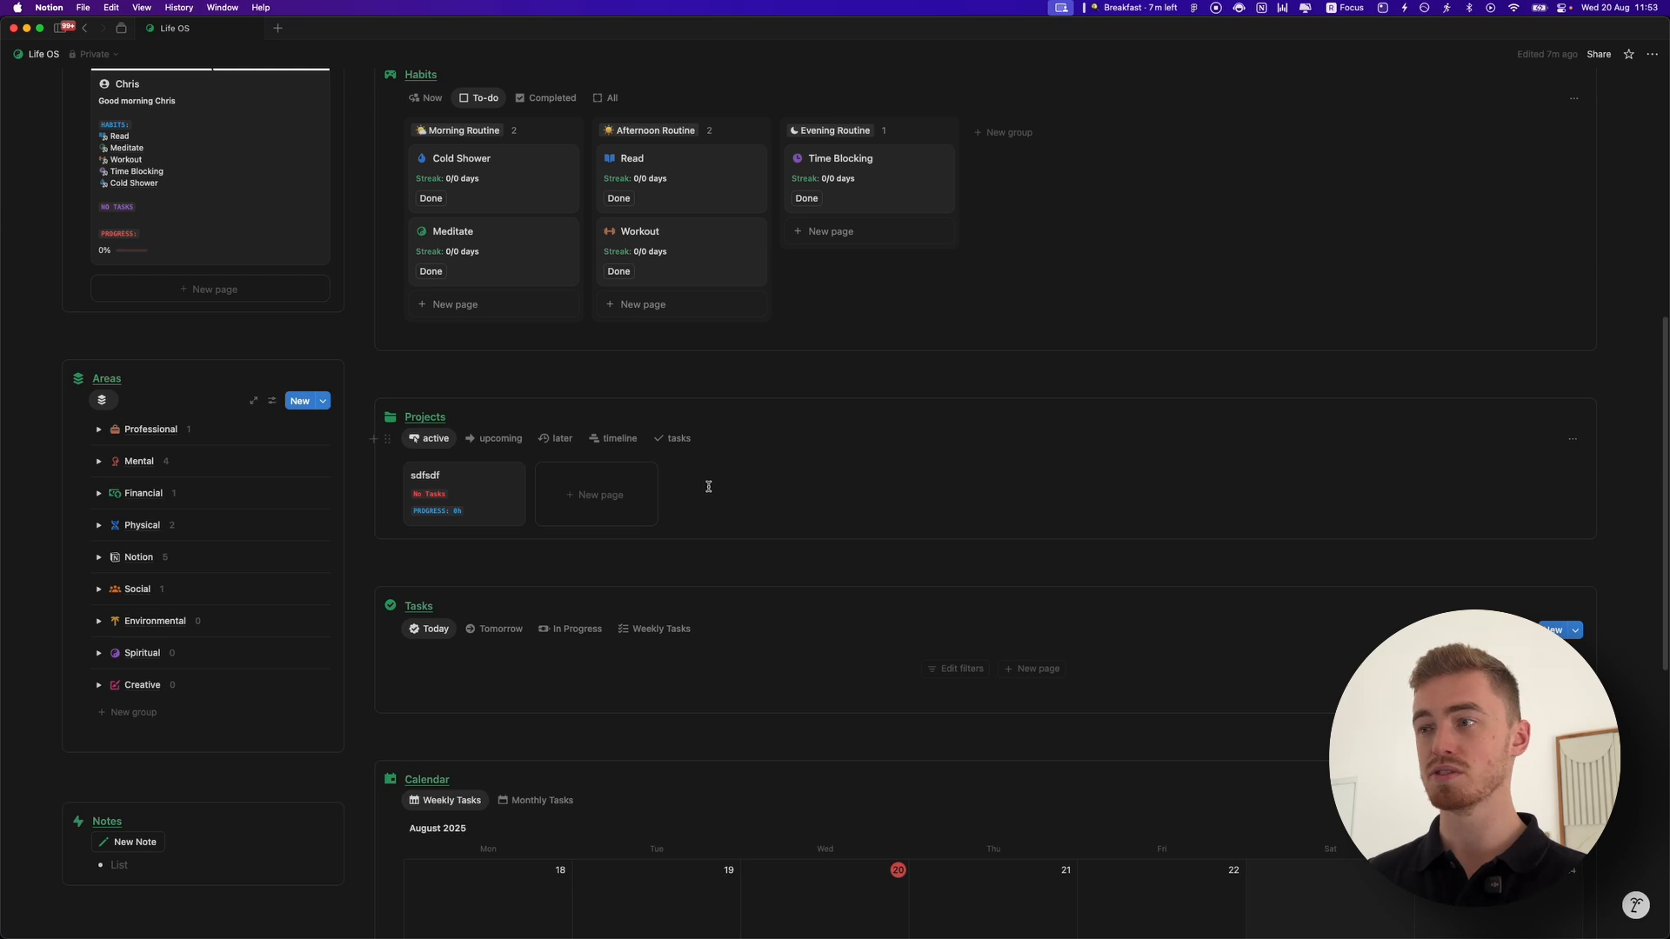
{"action": "scroll", "scroll_direction": "down", "scroll_amount": 3}
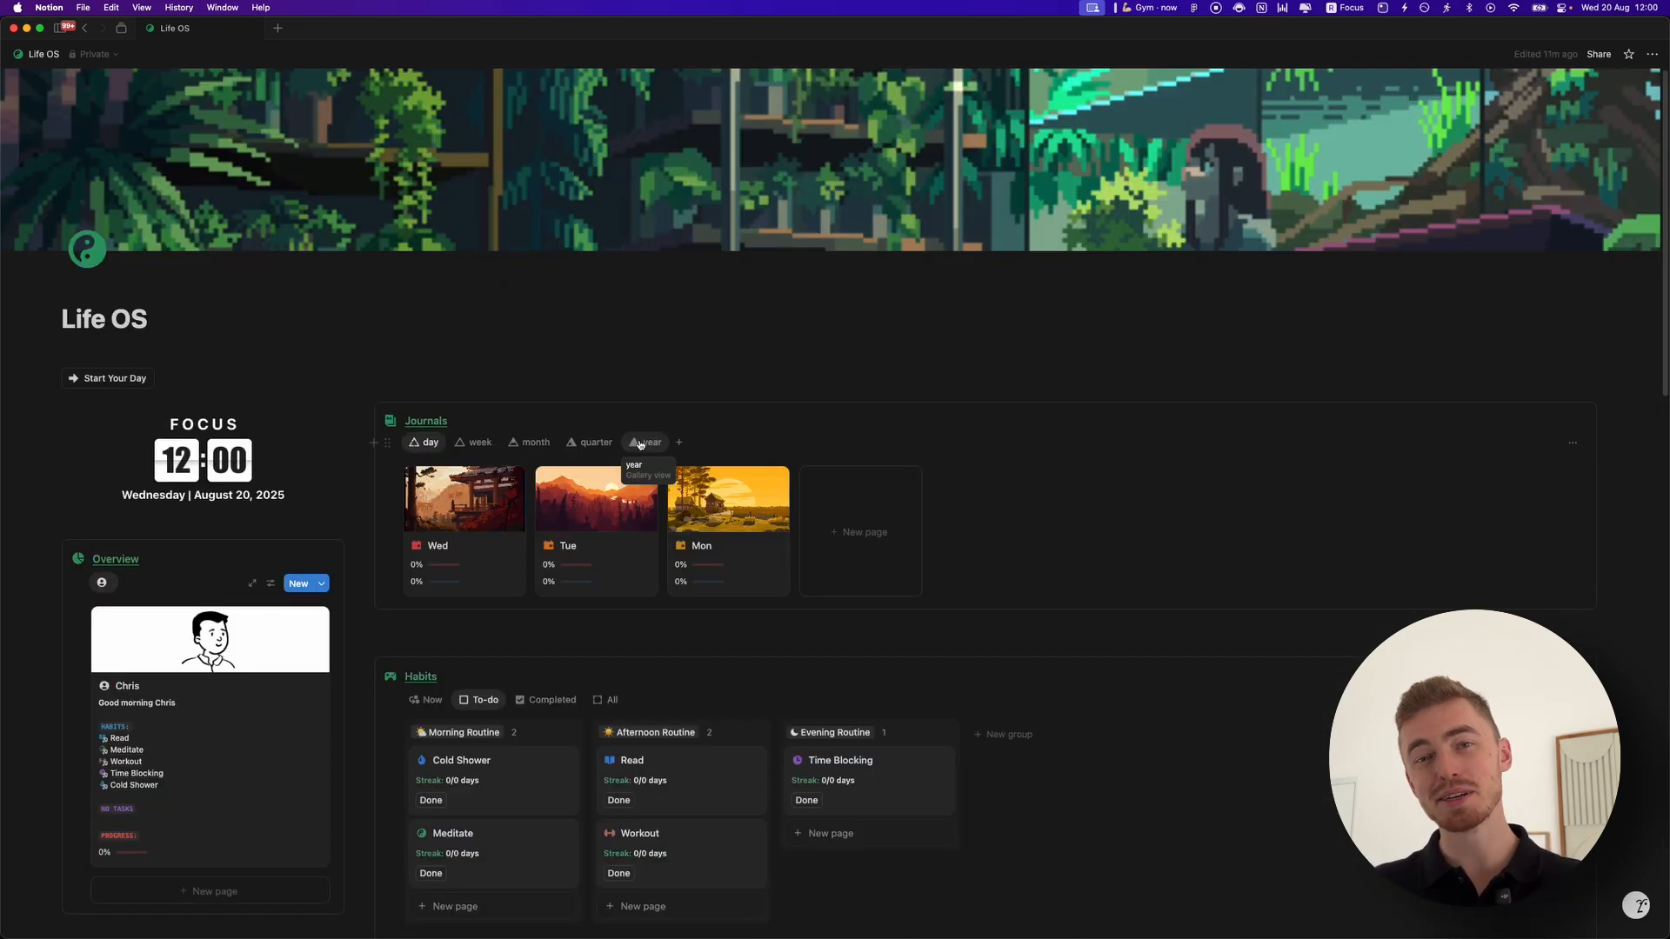
{"action": "scroll", "scroll_direction": "down", "scroll_amount": 3}
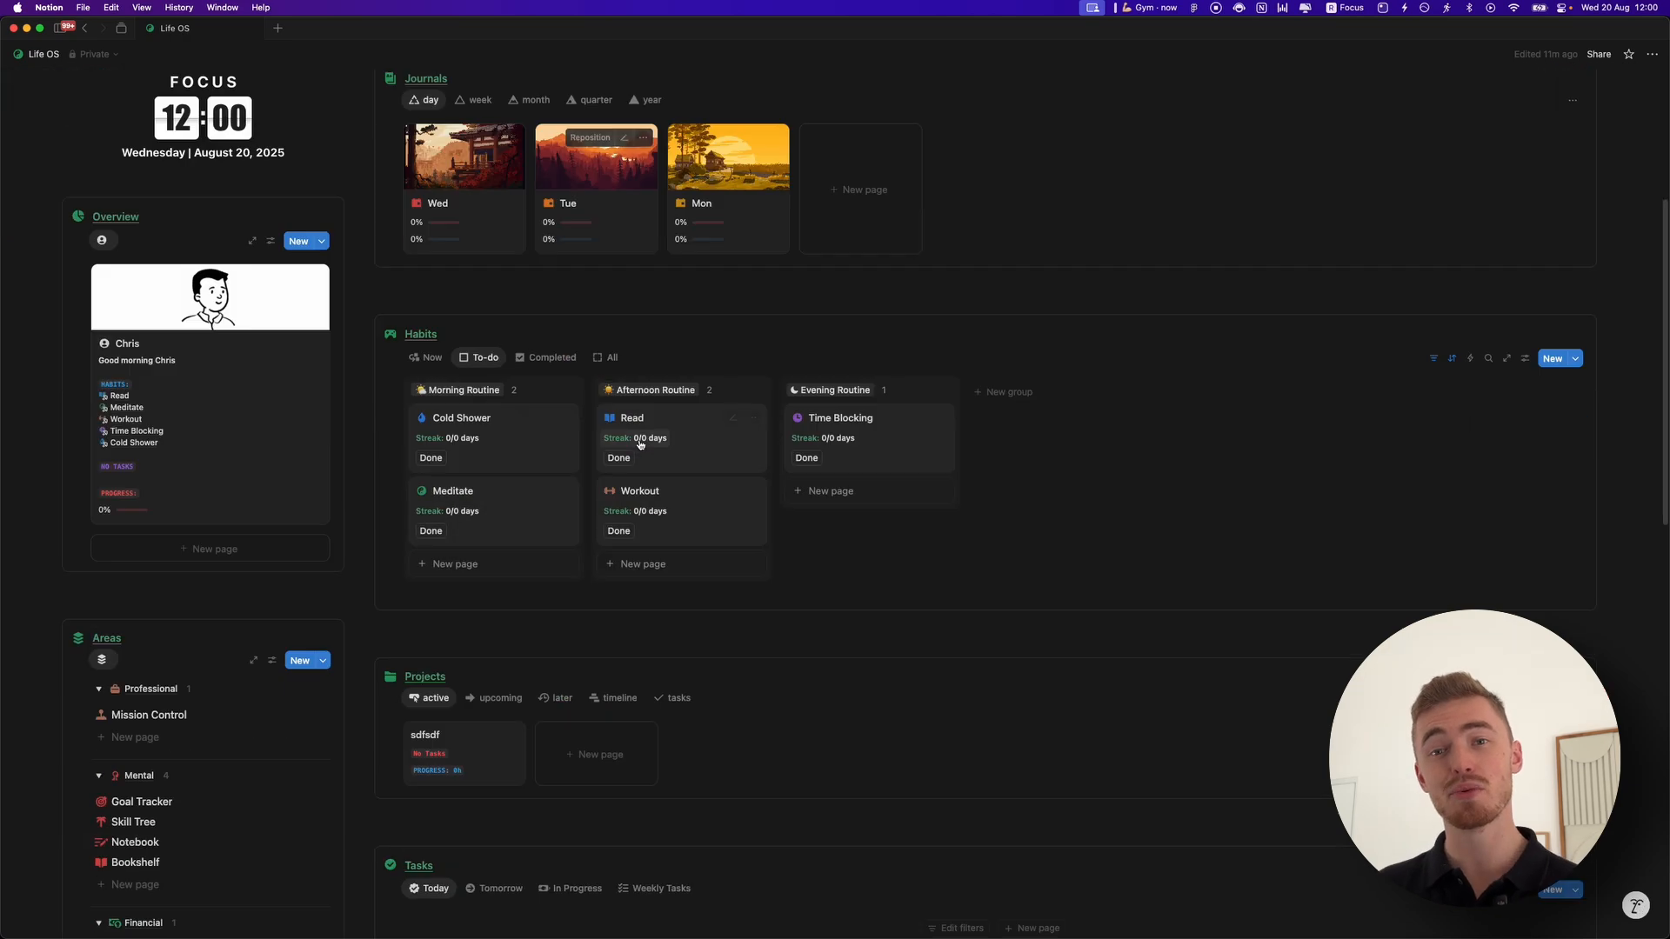